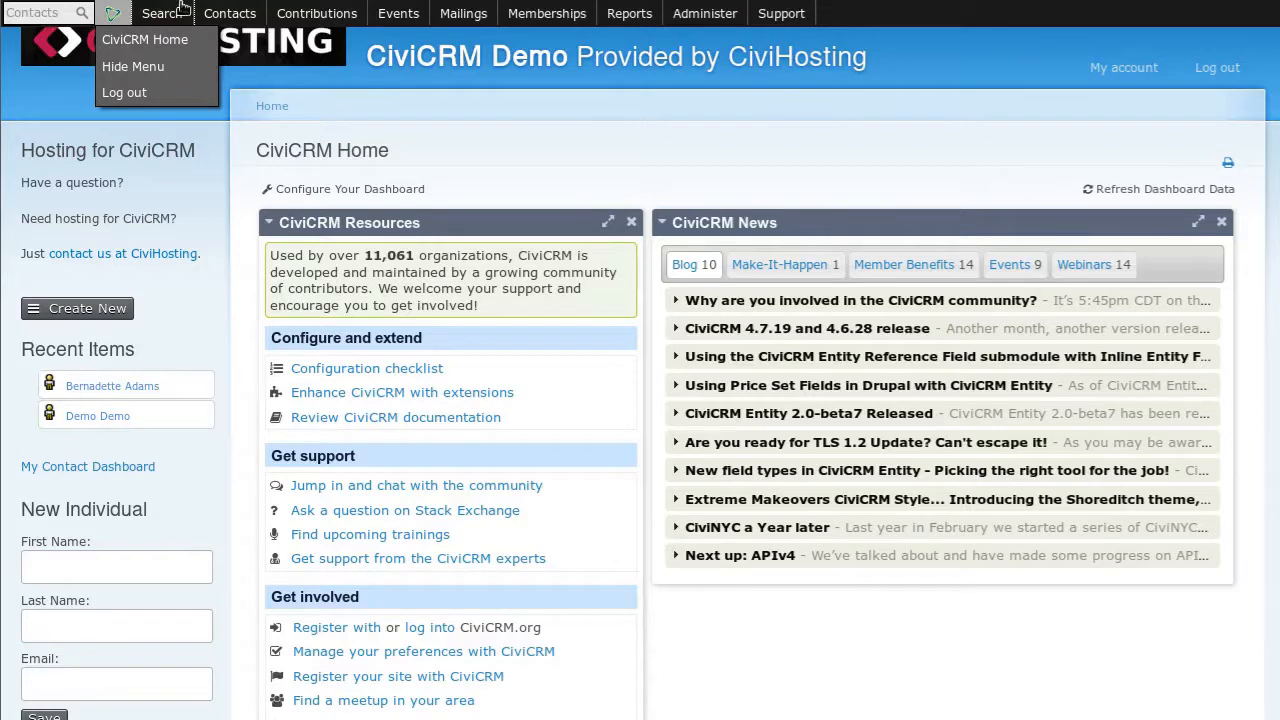
From the home dashboard, run a quick contact search for the surname Adams.
left_click(628, 12)
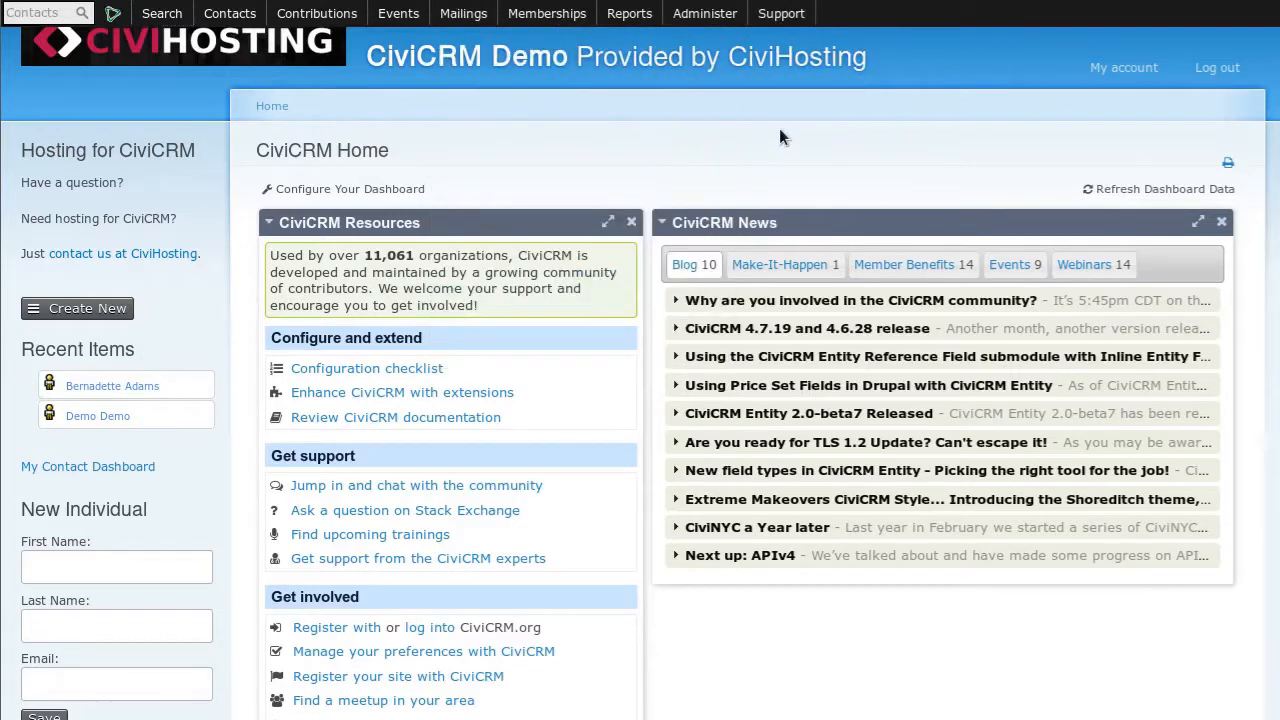
mouse_move(676, 122)
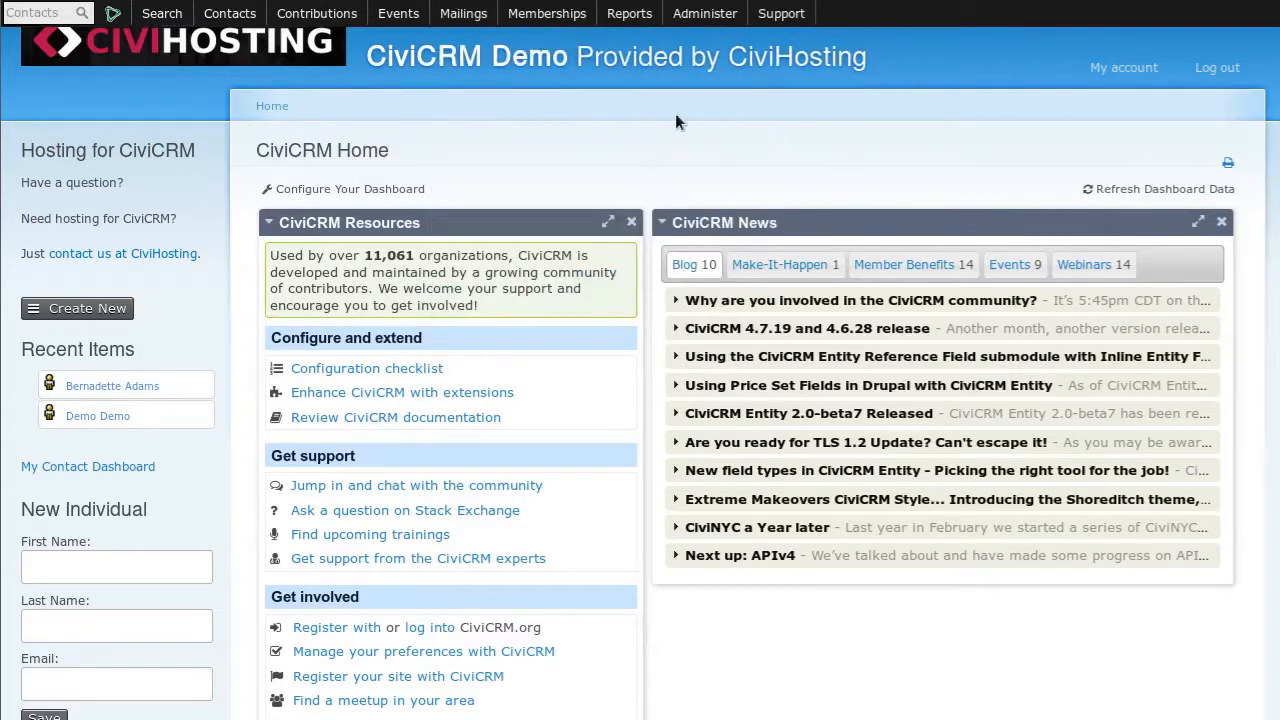
left_click(40, 12)
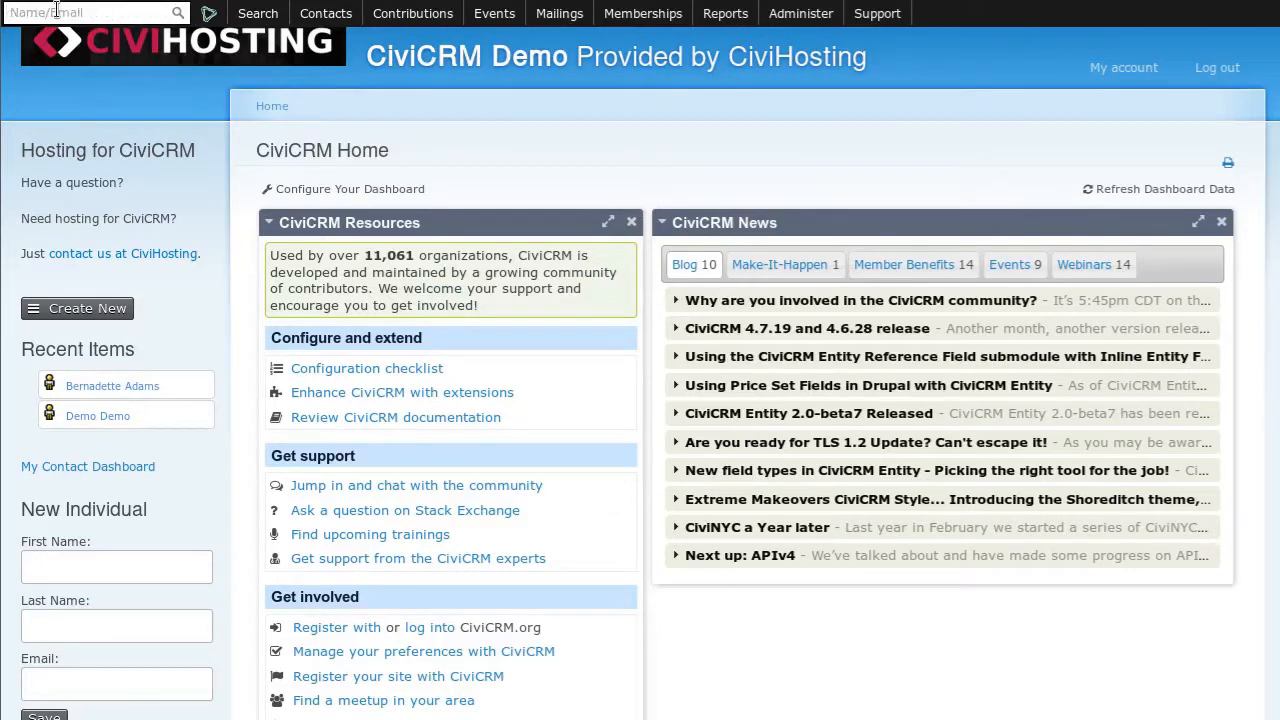
type("Adams")
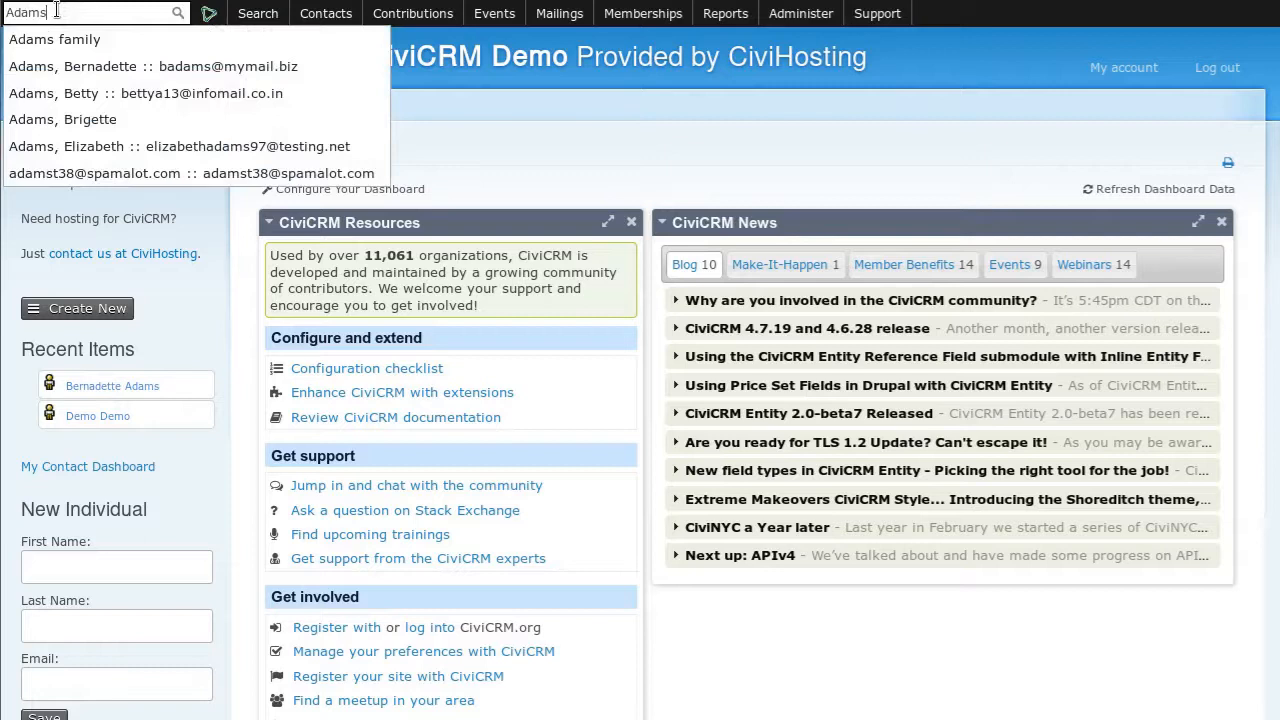
mouse_move(100, 62)
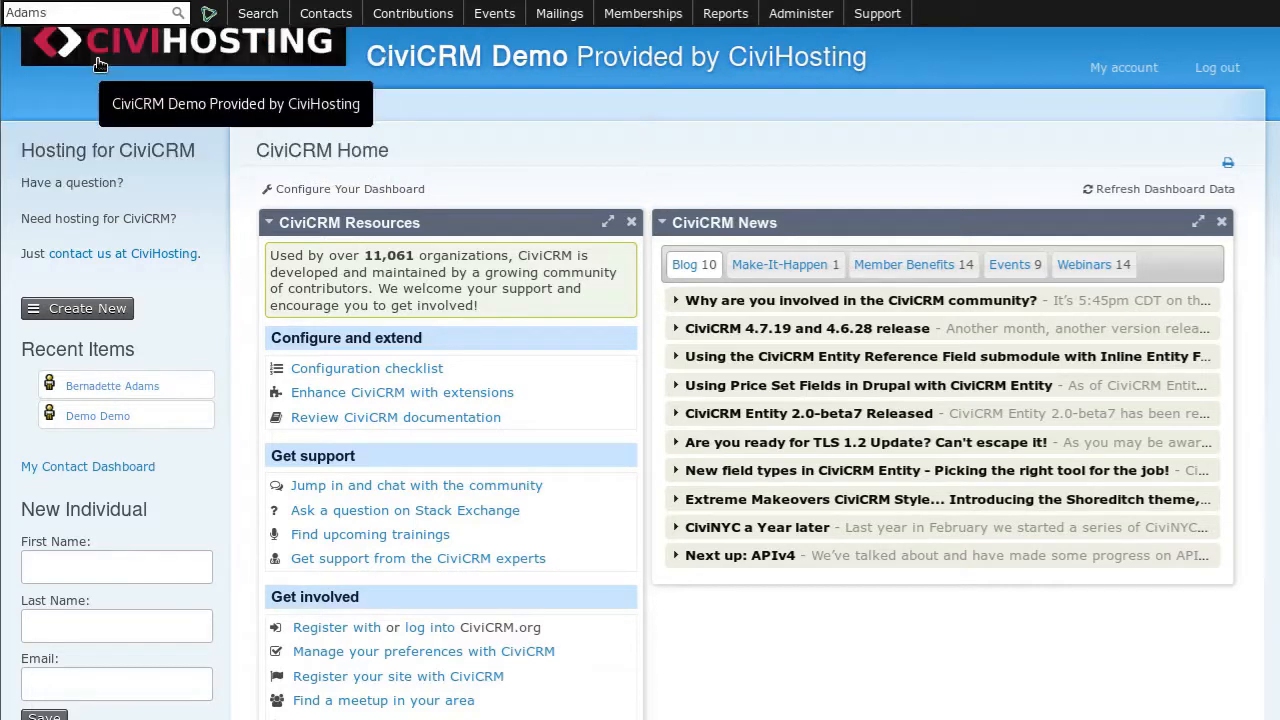
left_click(112, 384)
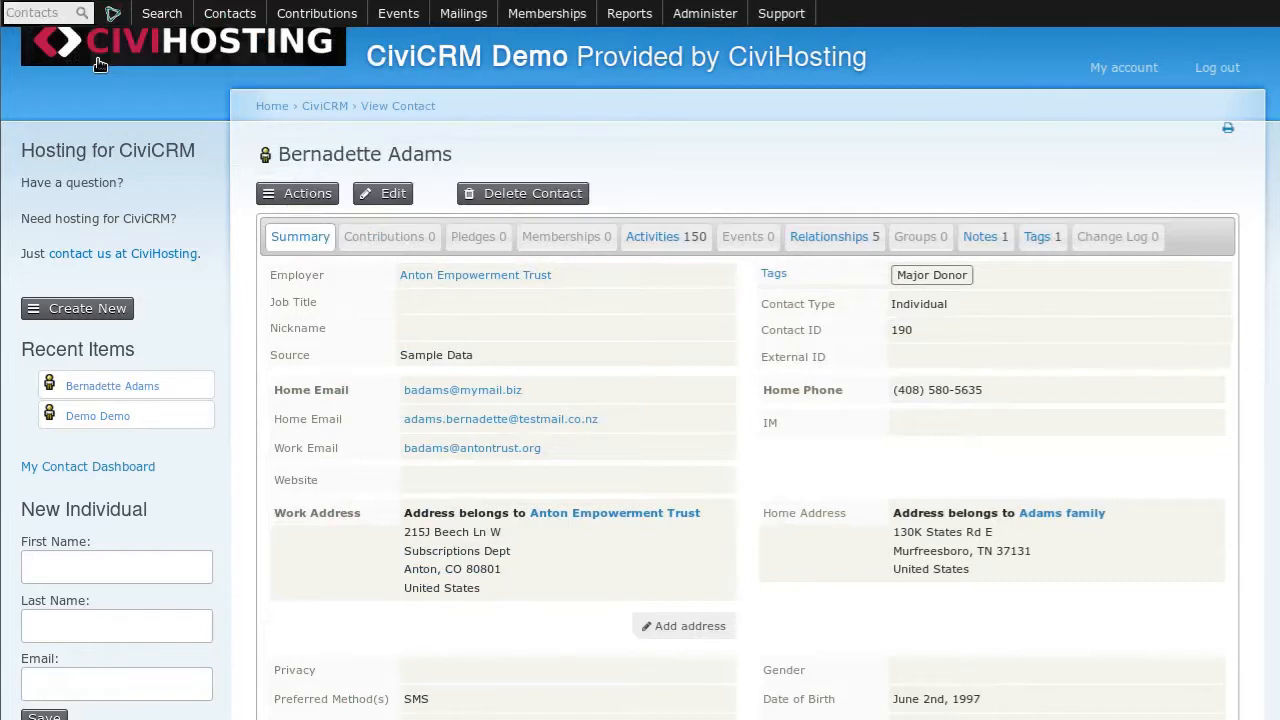
mouse_move(136, 216)
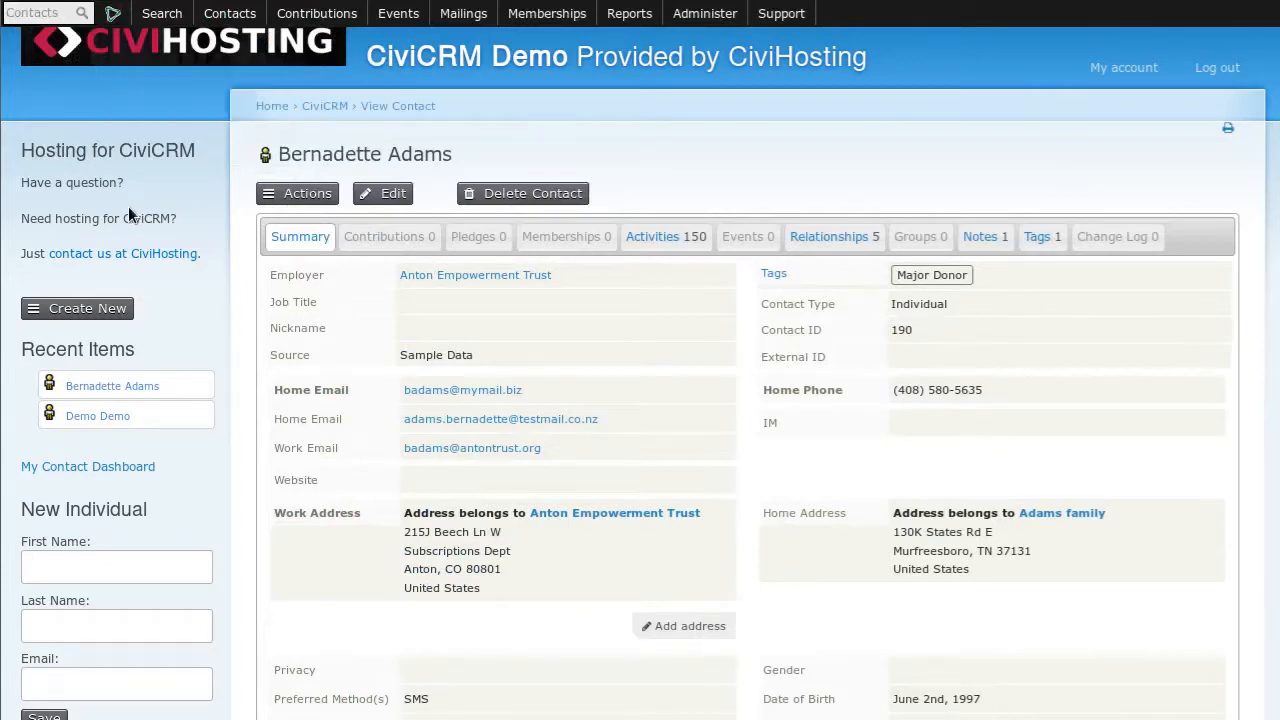
scroll("down", 3)
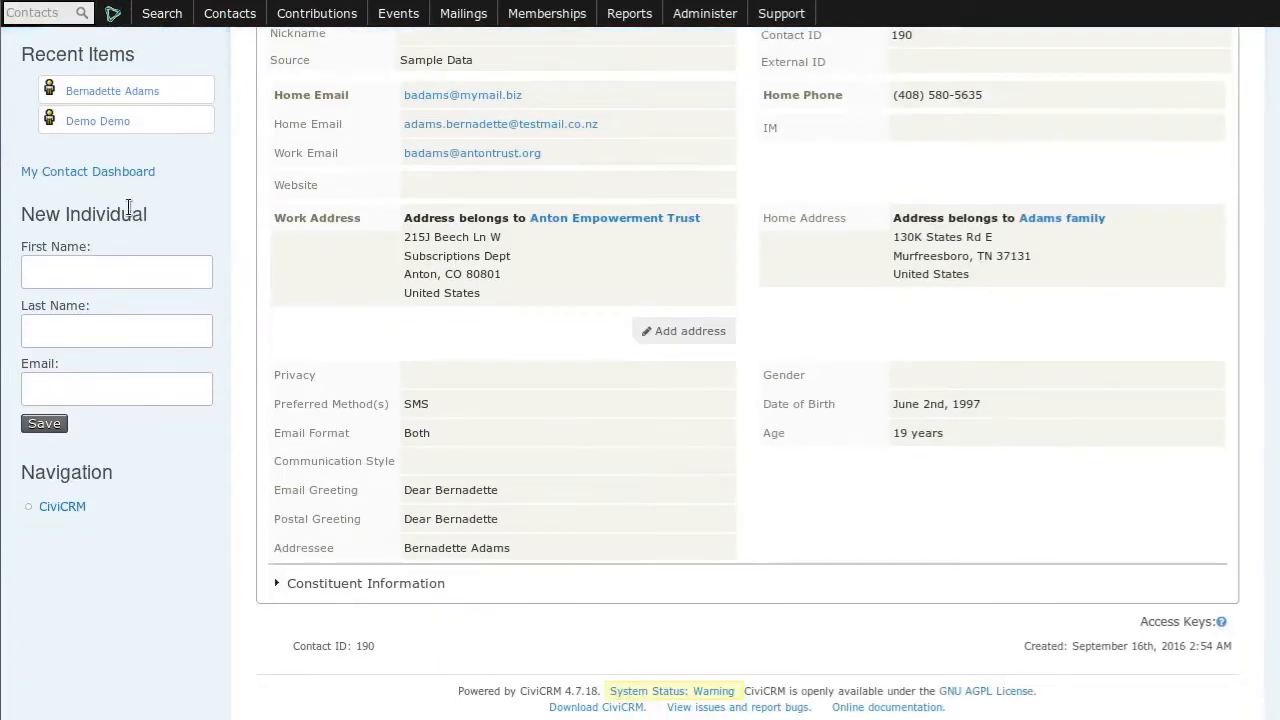
scroll("up", 3)
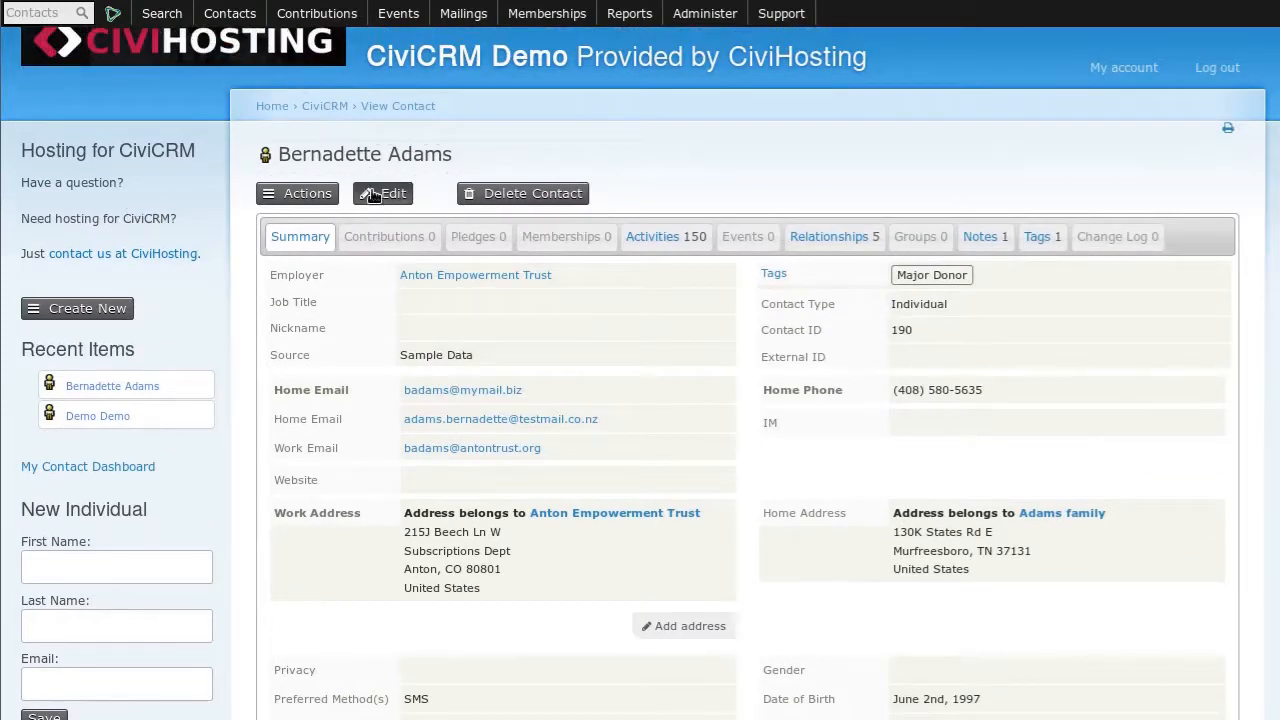
left_click(384, 192)
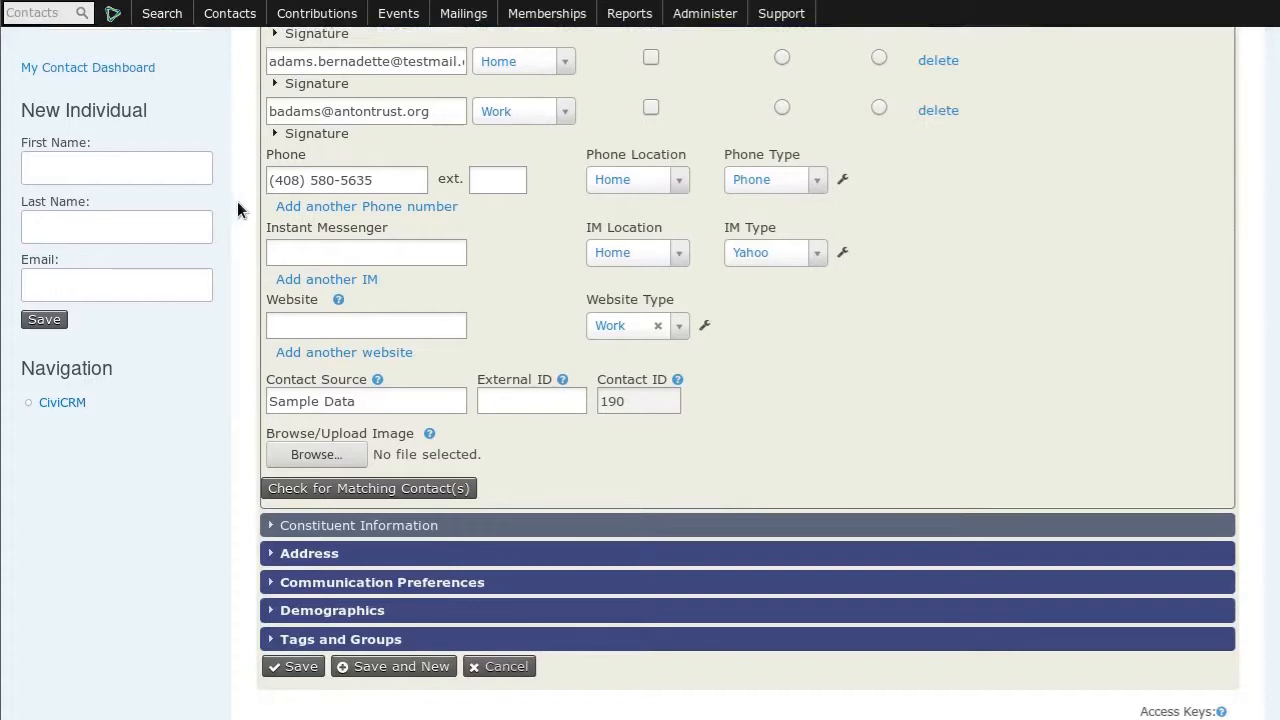
scroll("up", 3)
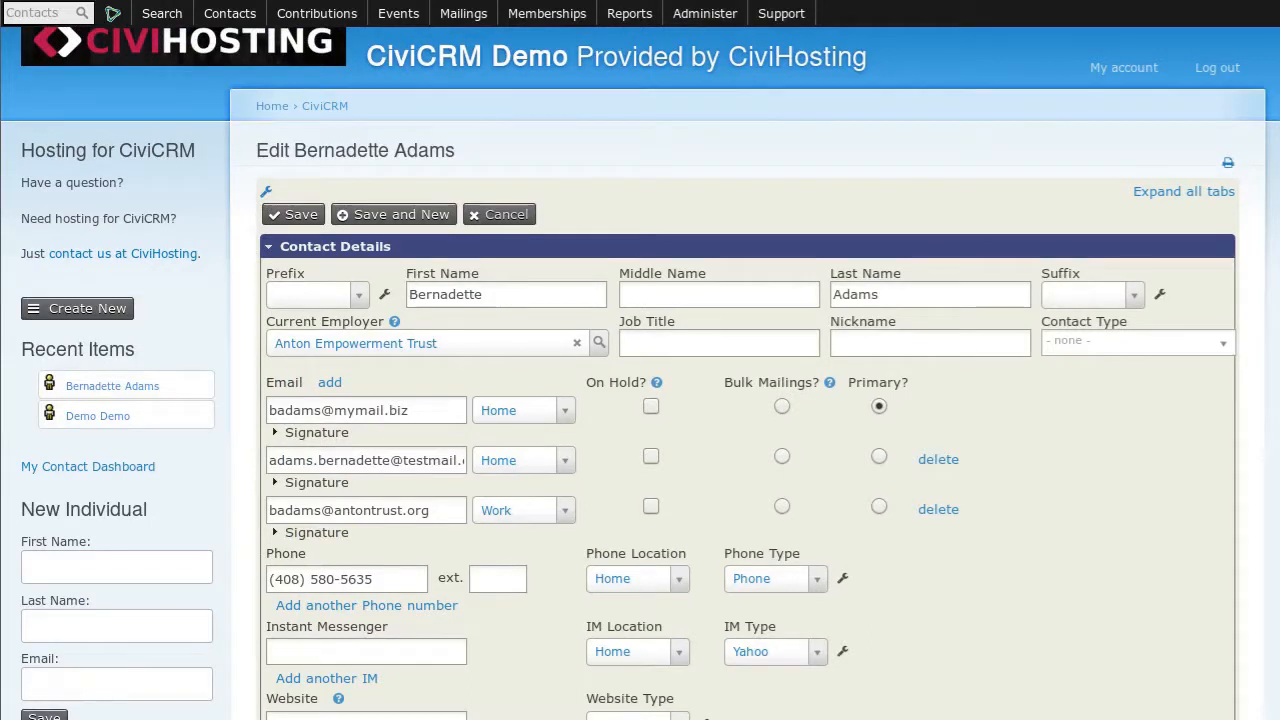
mouse_move(398, 12)
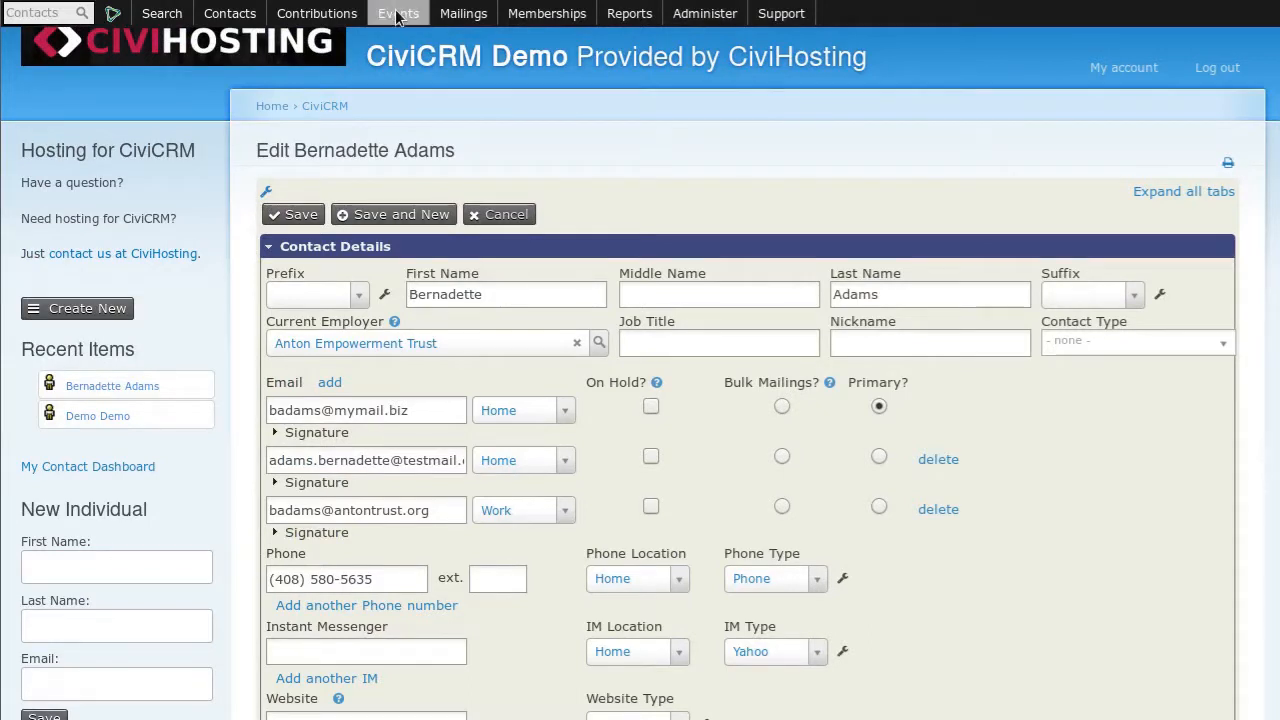
Create a new event with Event Type Meeting and title July Picnic, leaving other fields at defaults.
left_click(398, 12)
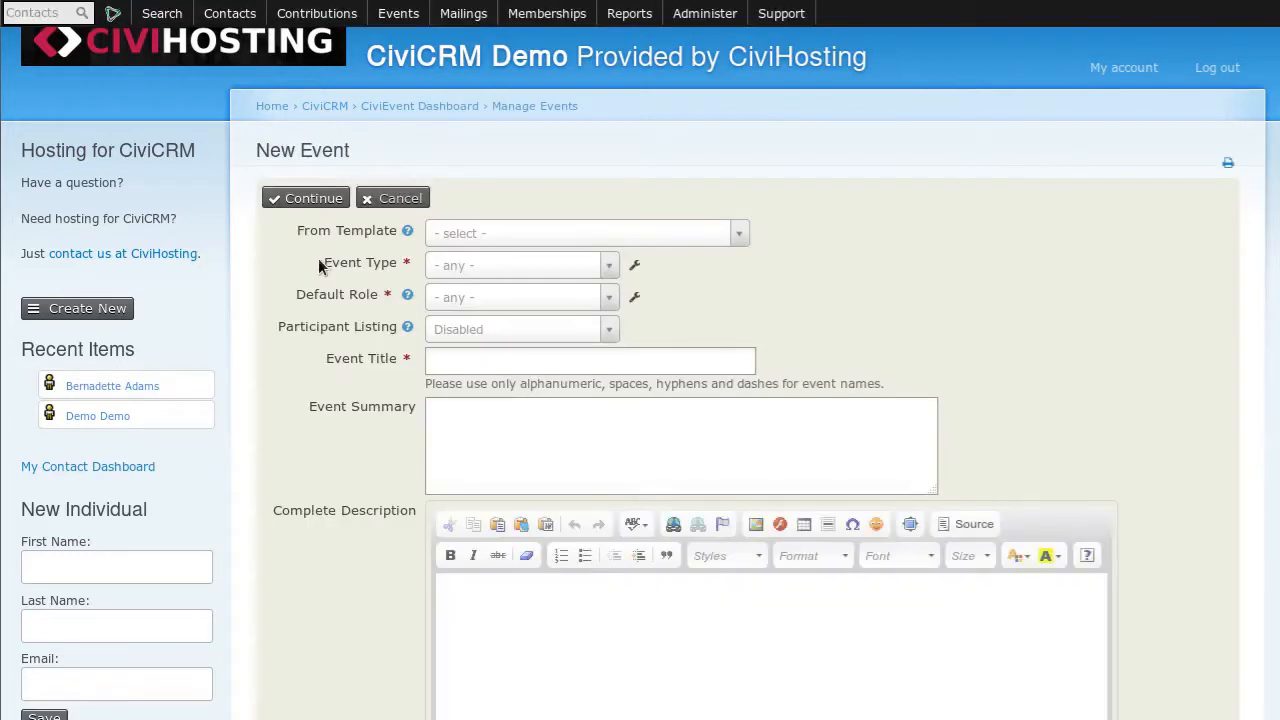
mouse_move(490, 268)
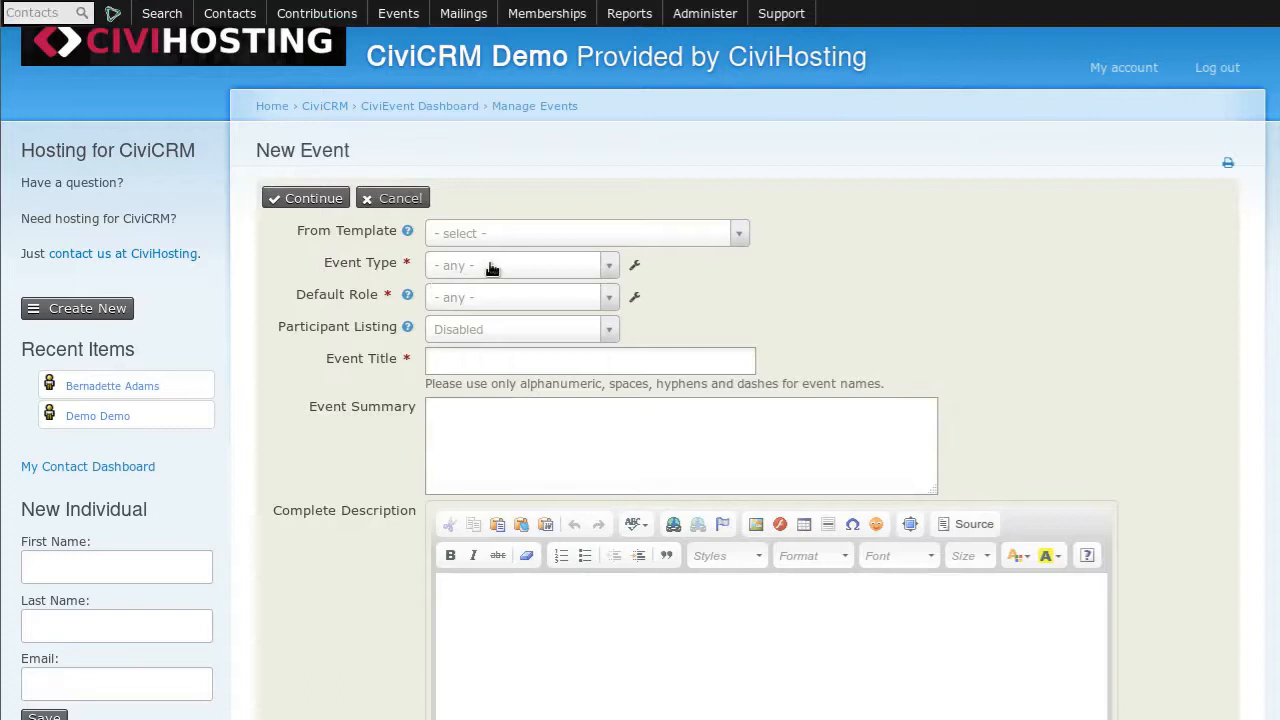
left_click(520, 264)
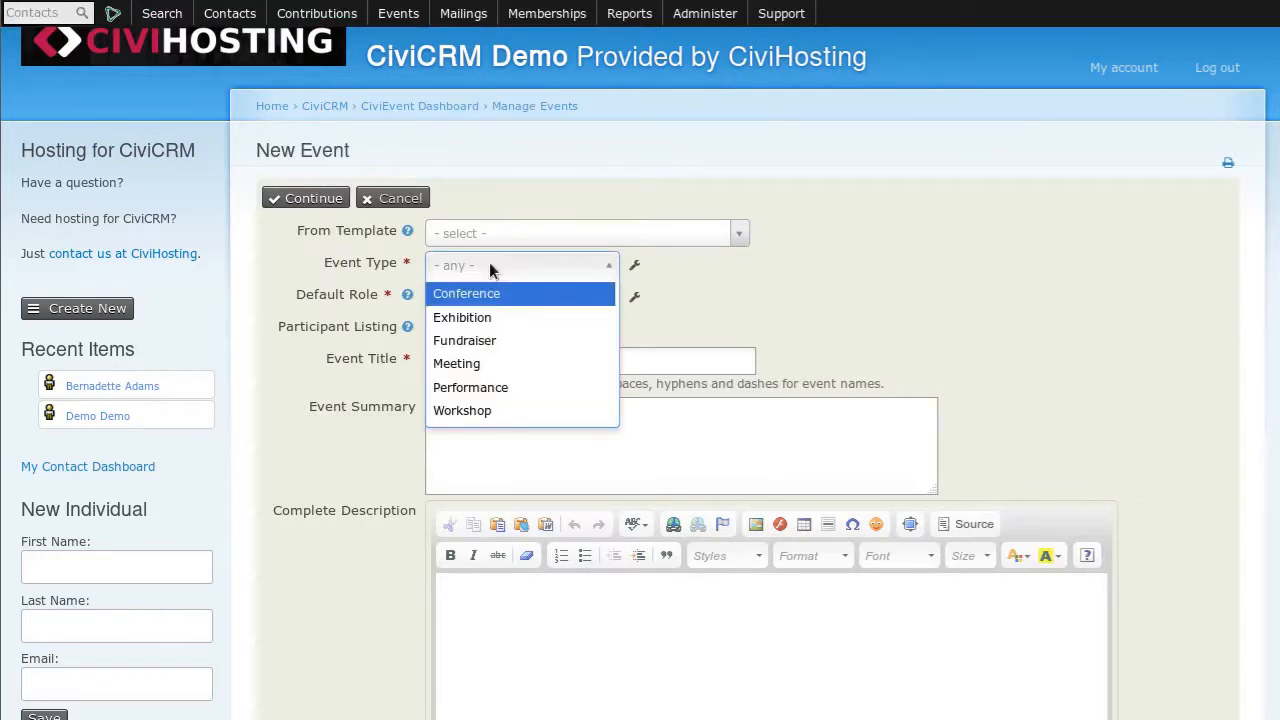
left_click(456, 364)
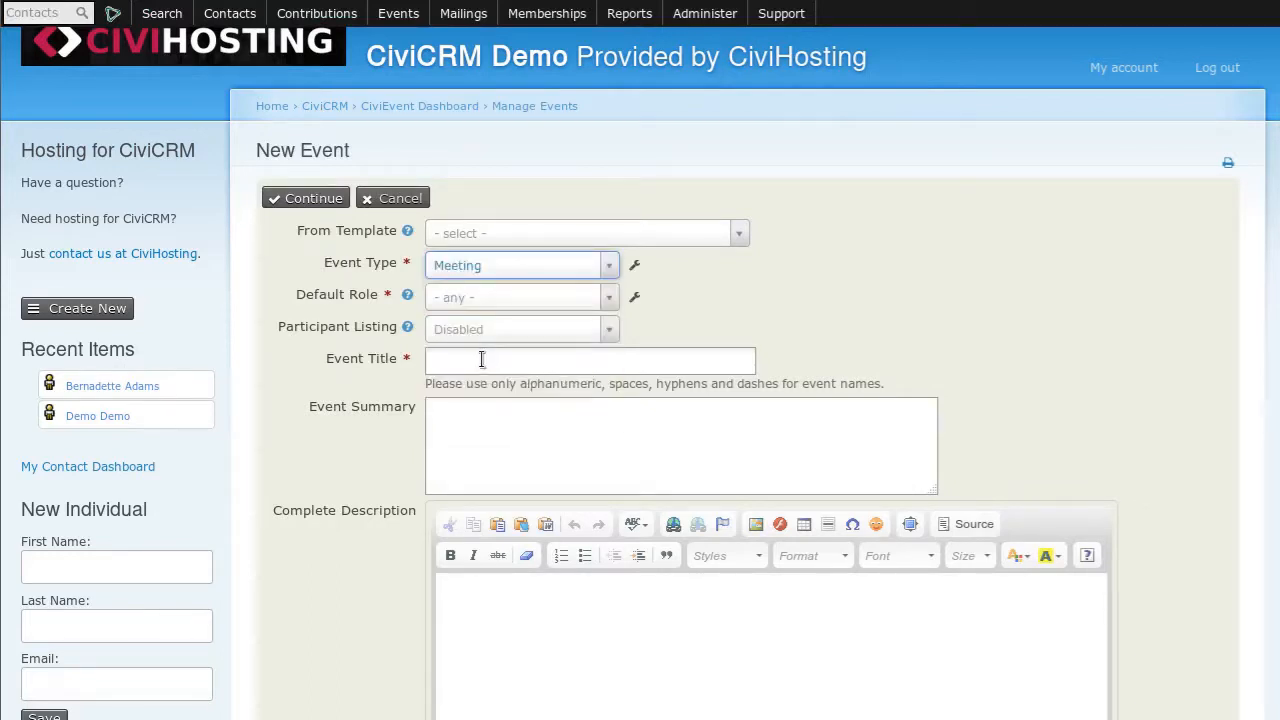
type("j")
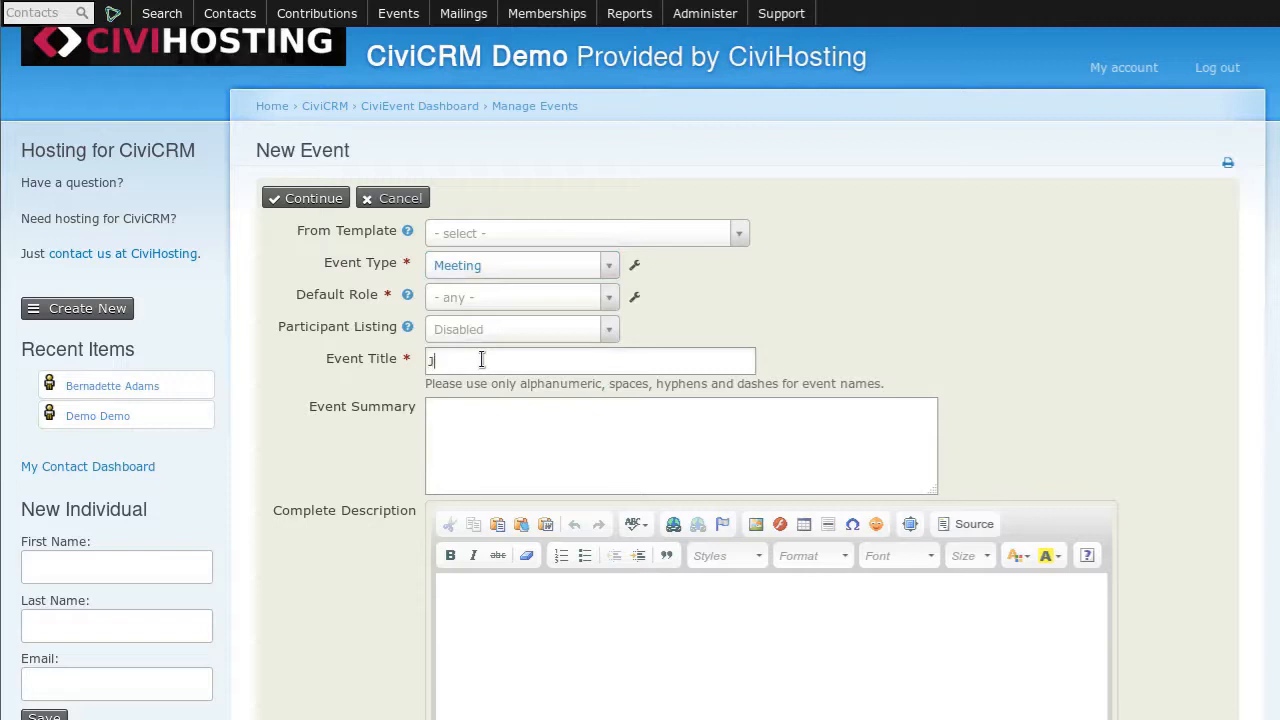
type("July Picnic")
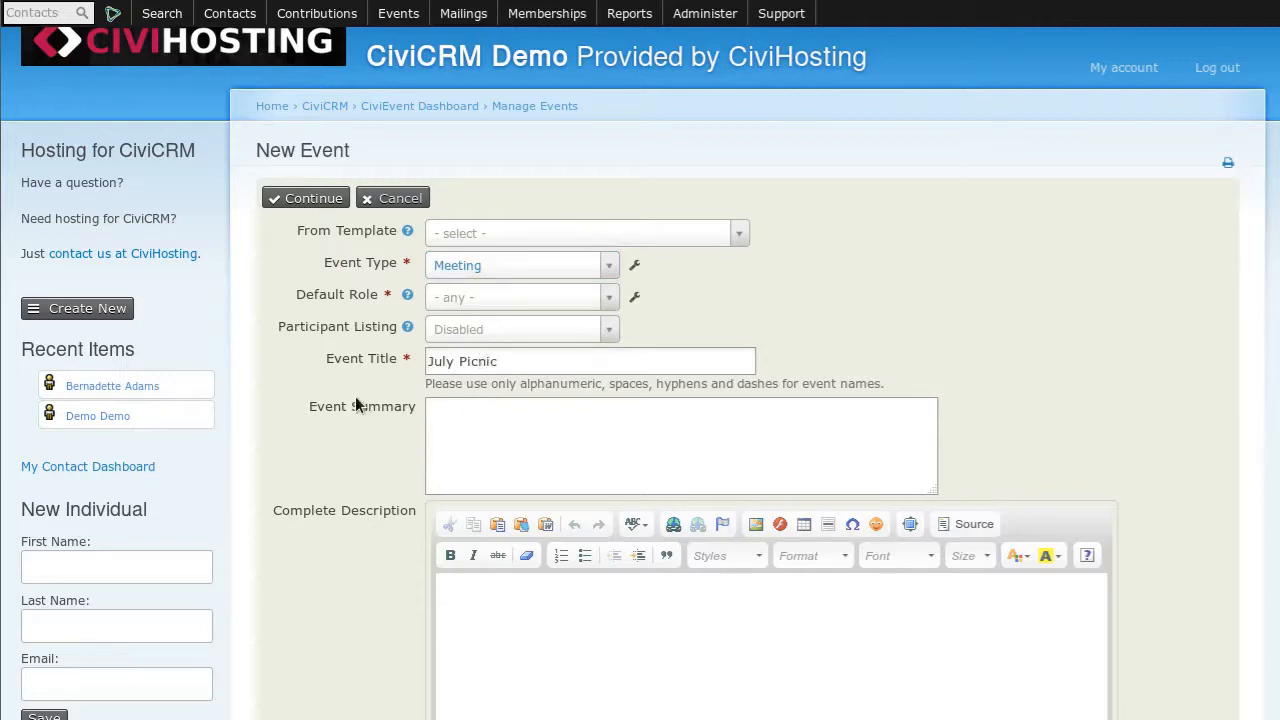
scroll("down", 3)
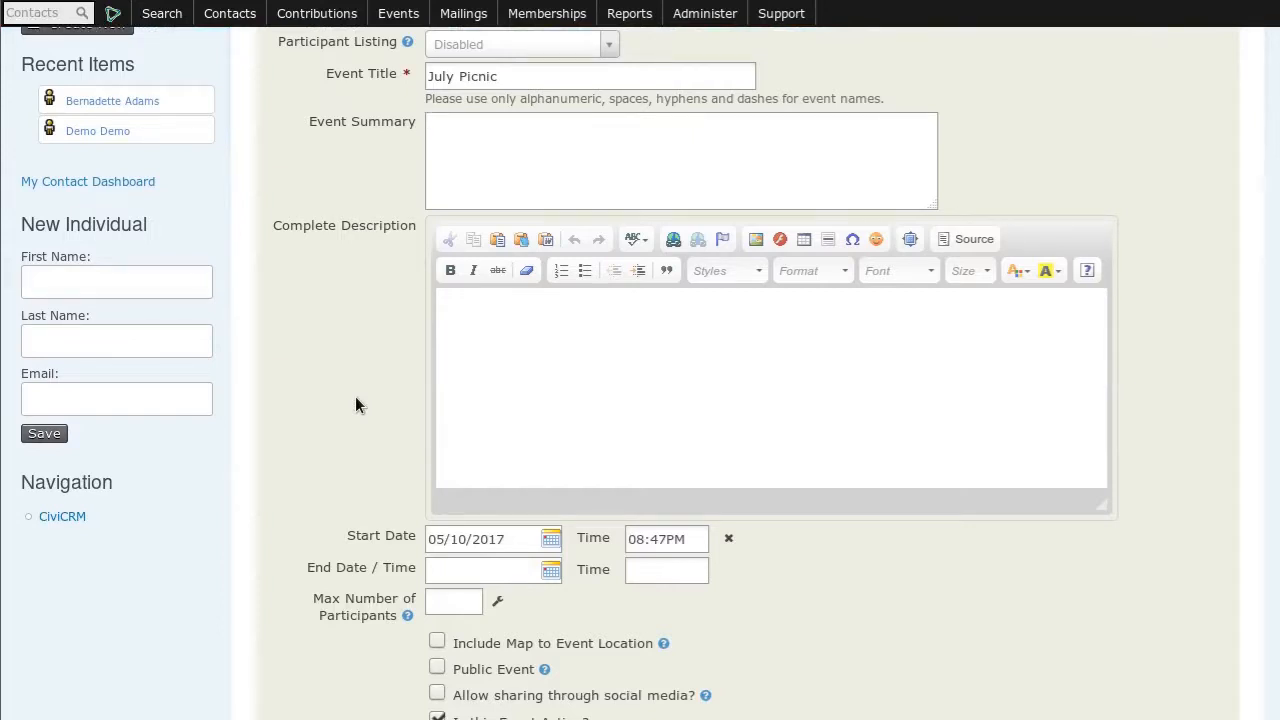
scroll("up", 3)
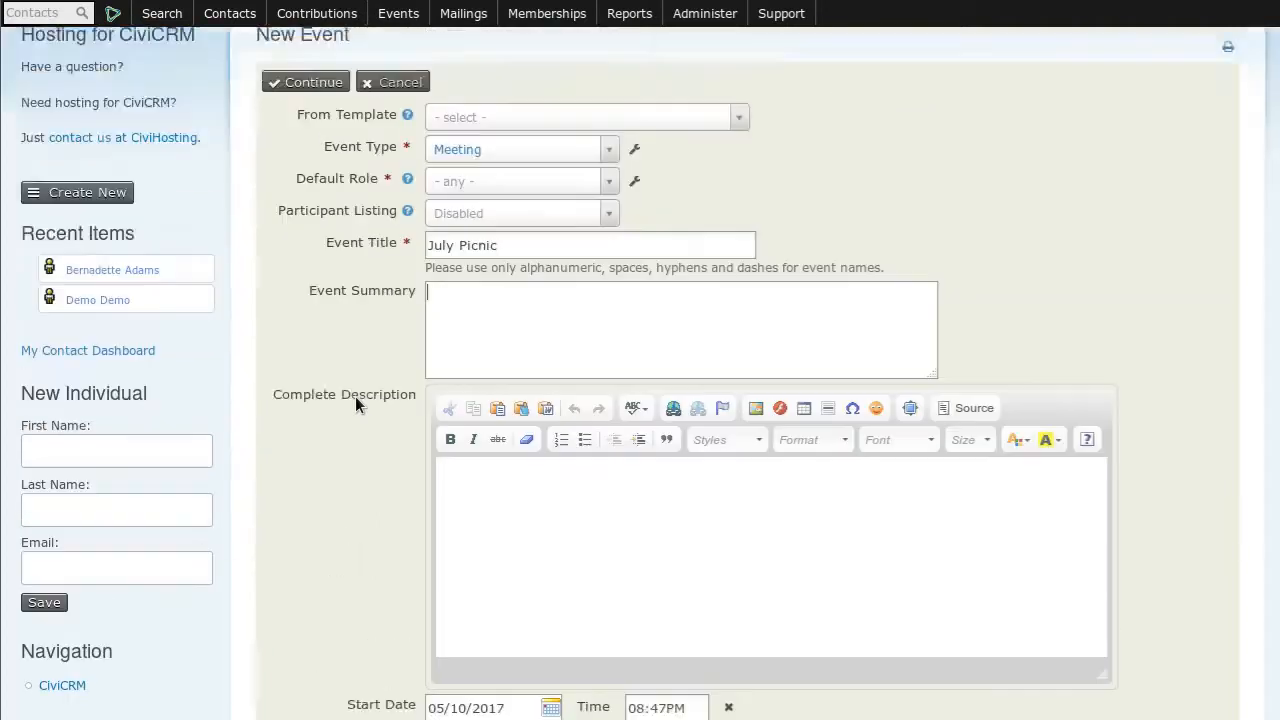
scroll("up", 3)
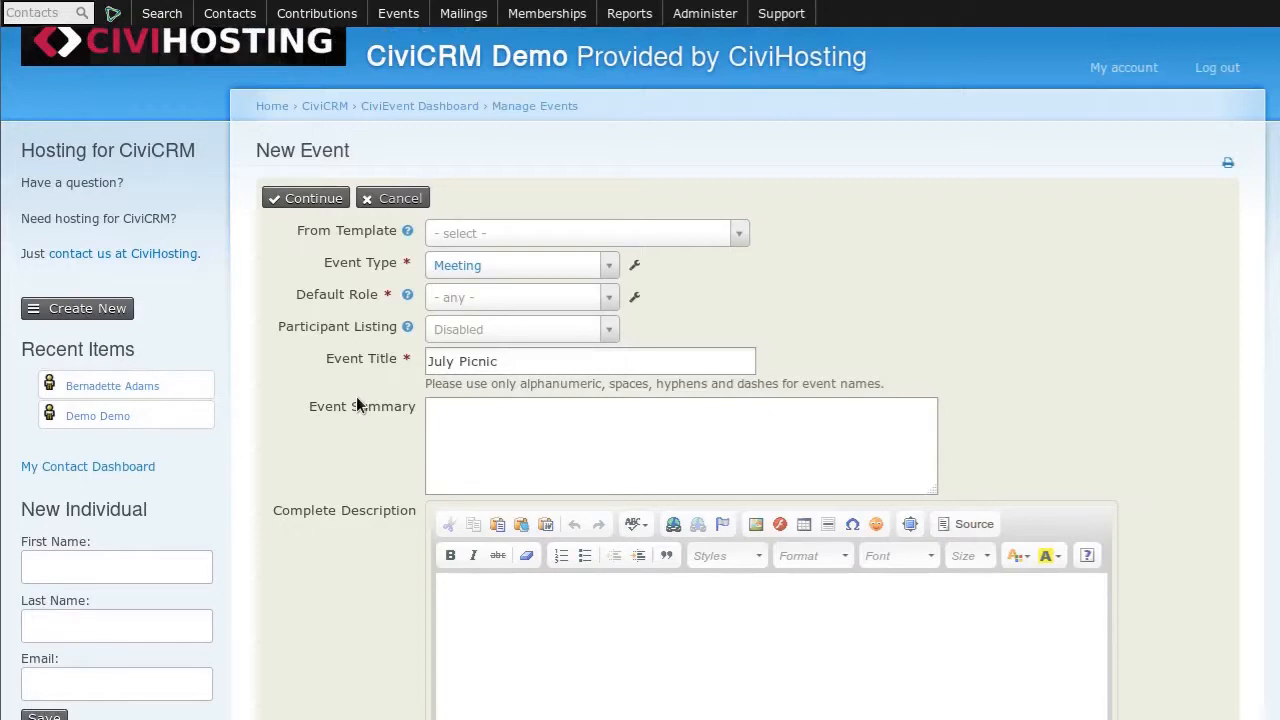
mouse_move(338, 98)
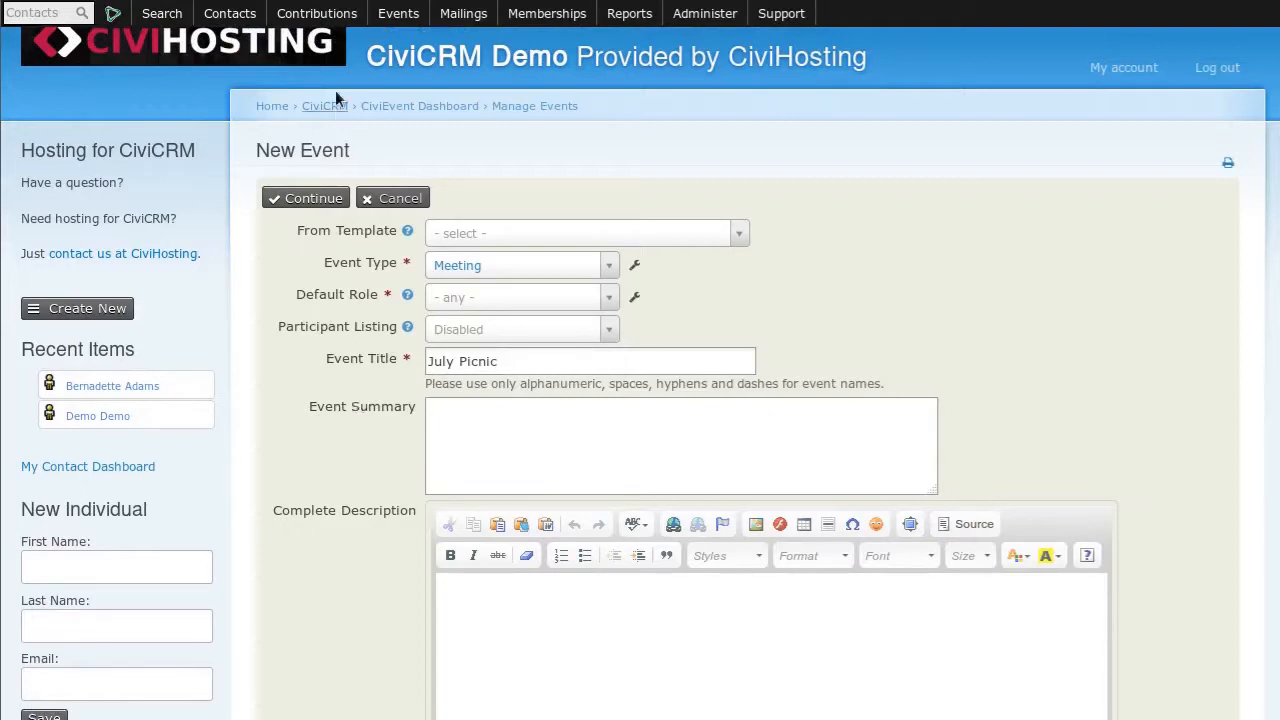
Head to Contributions > New Contribution Page, raising the unsaved-event warning.
left_click(316, 12)
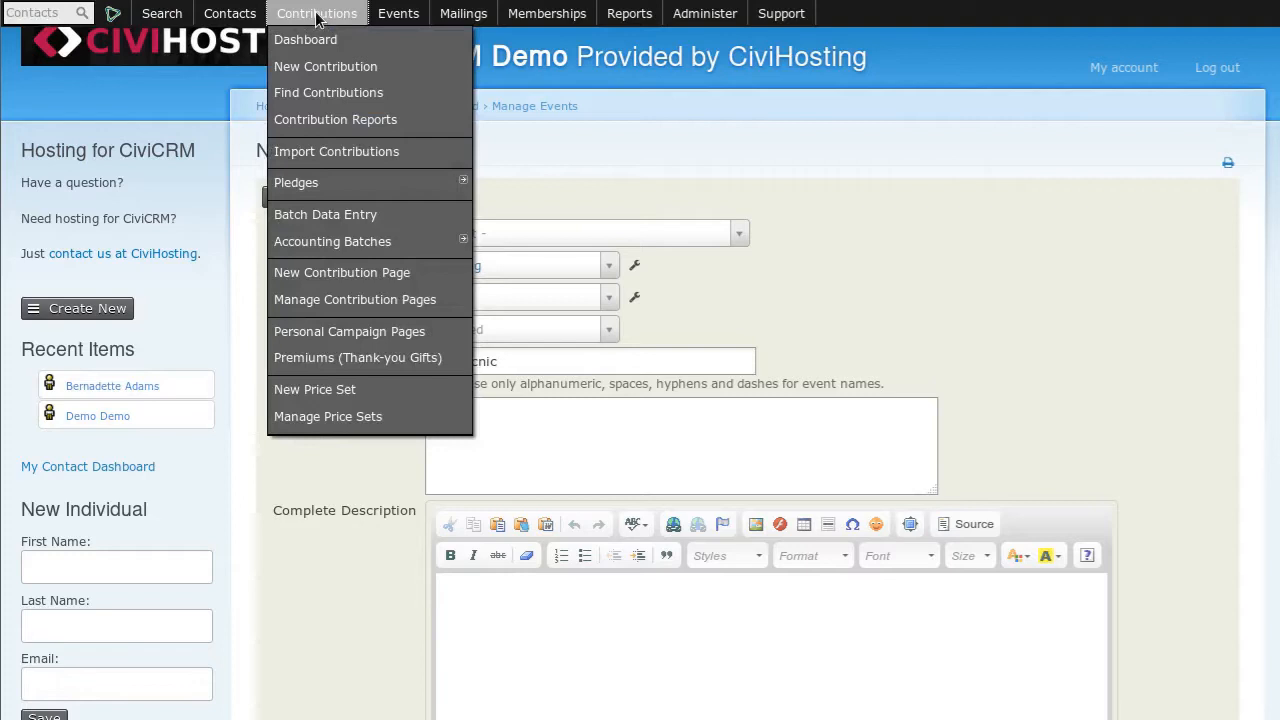
mouse_move(342, 272)
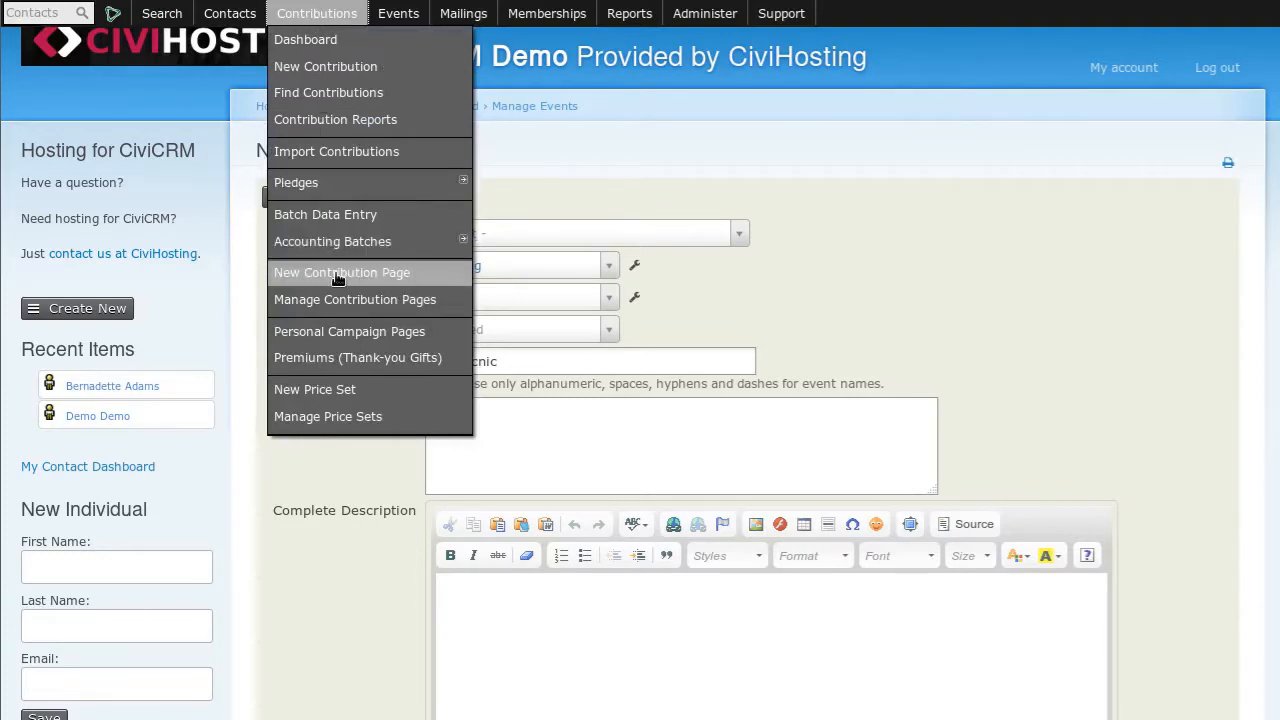
left_click(342, 272)
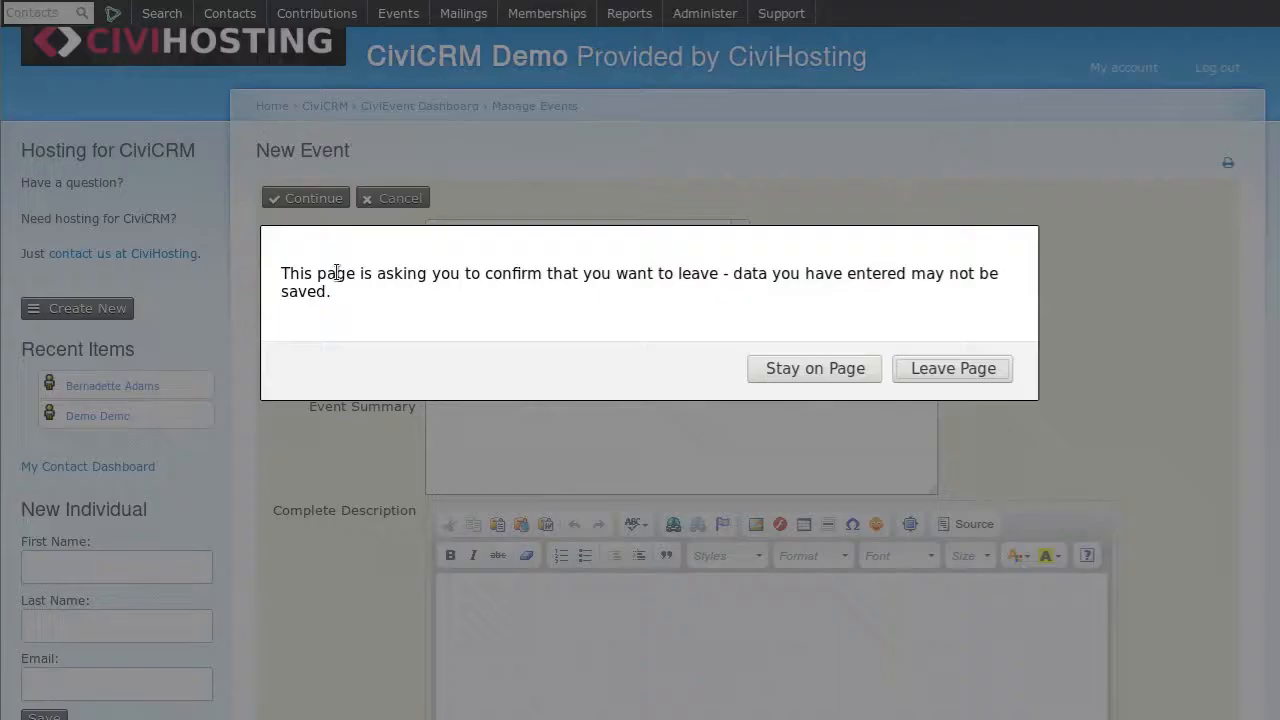
mouse_move(640, 268)
type("D")
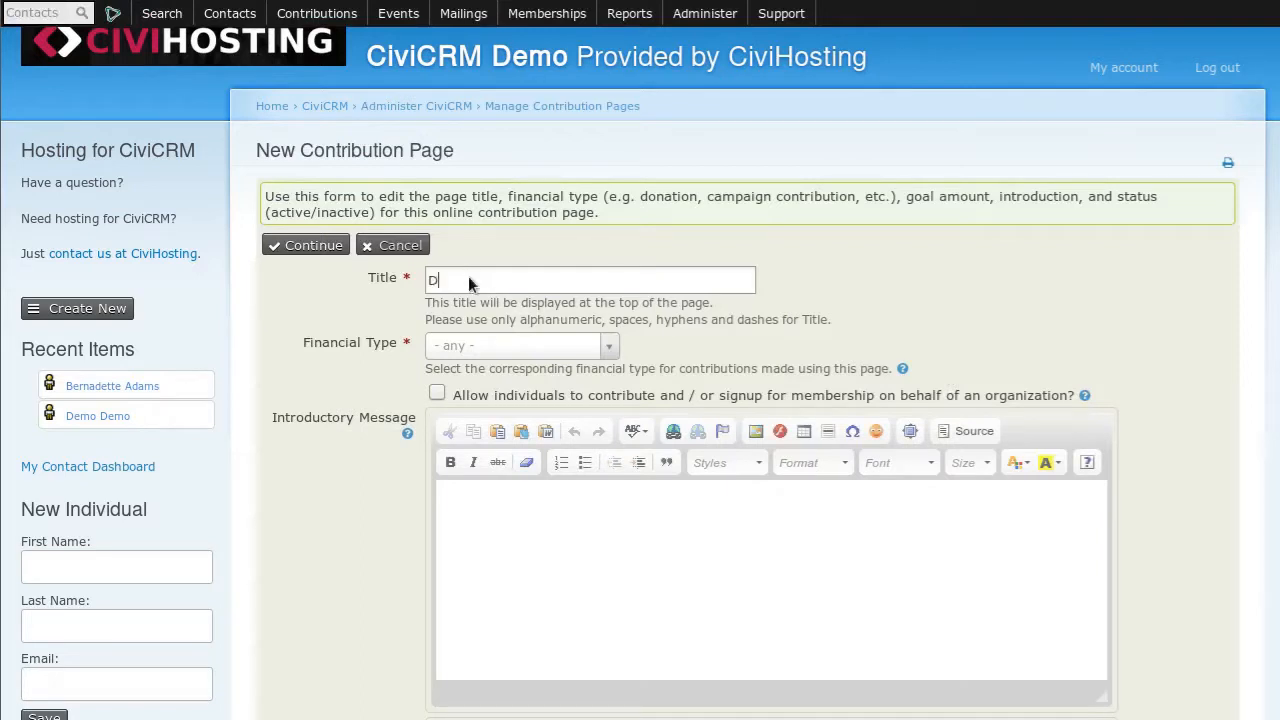
Title the contribution page 'Donate to our Picnic' with Financial Type Donation.
type("onate")
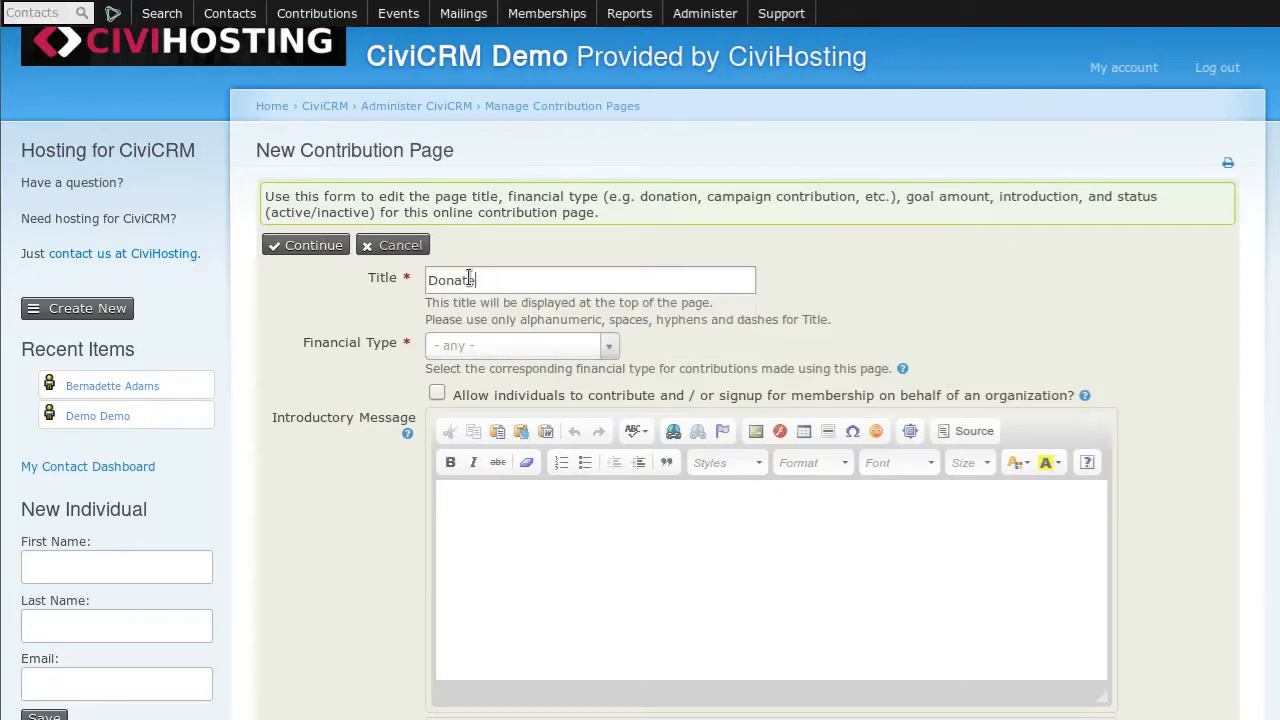
type("to our Picnic")
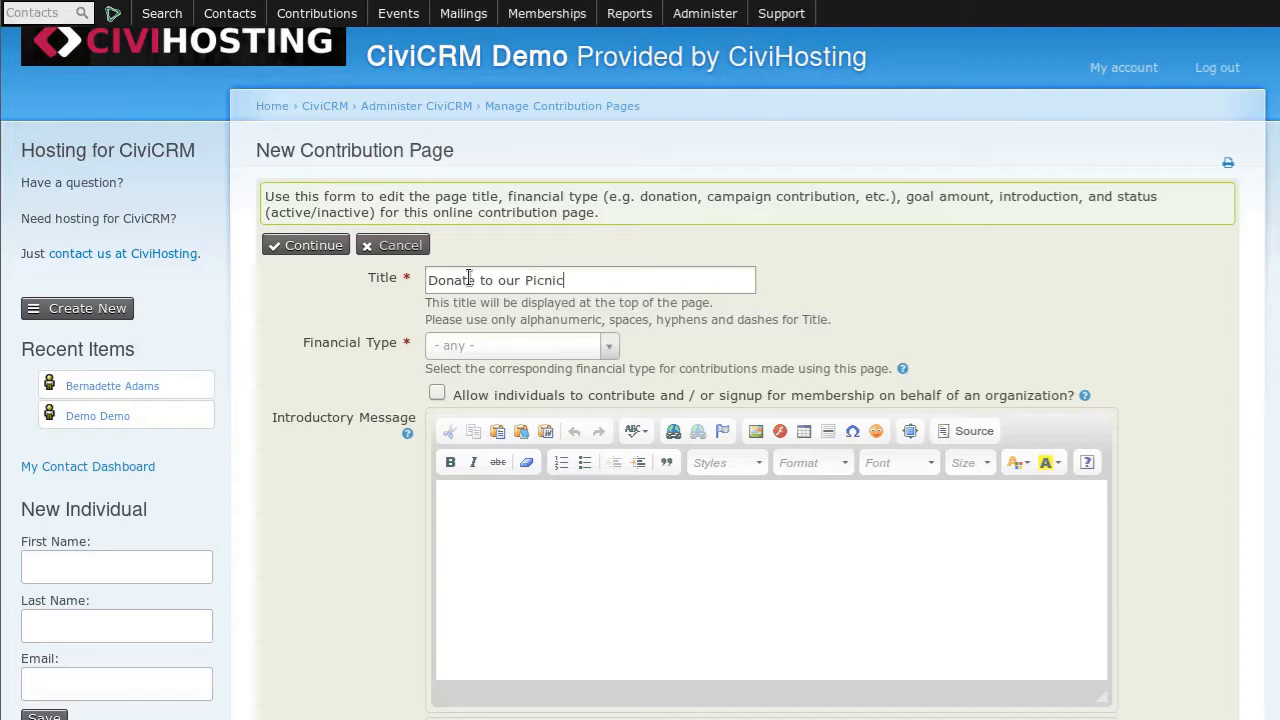
left_click(518, 344)
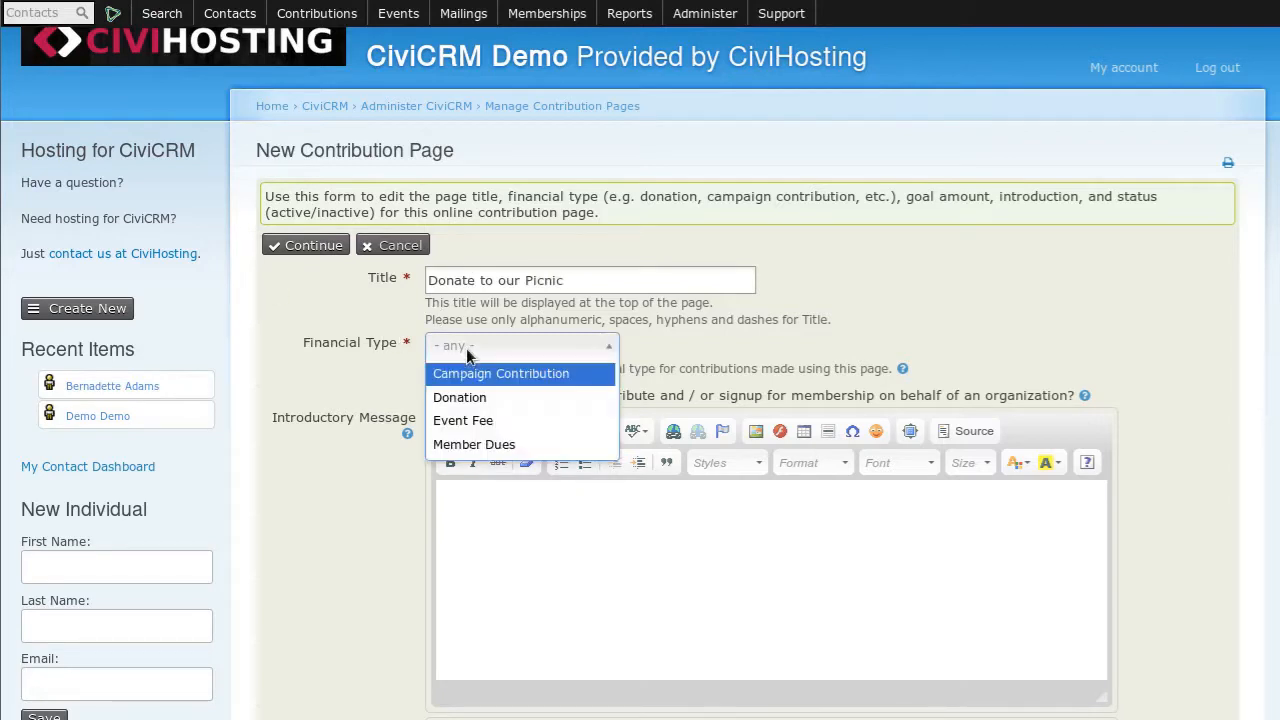
left_click(460, 396)
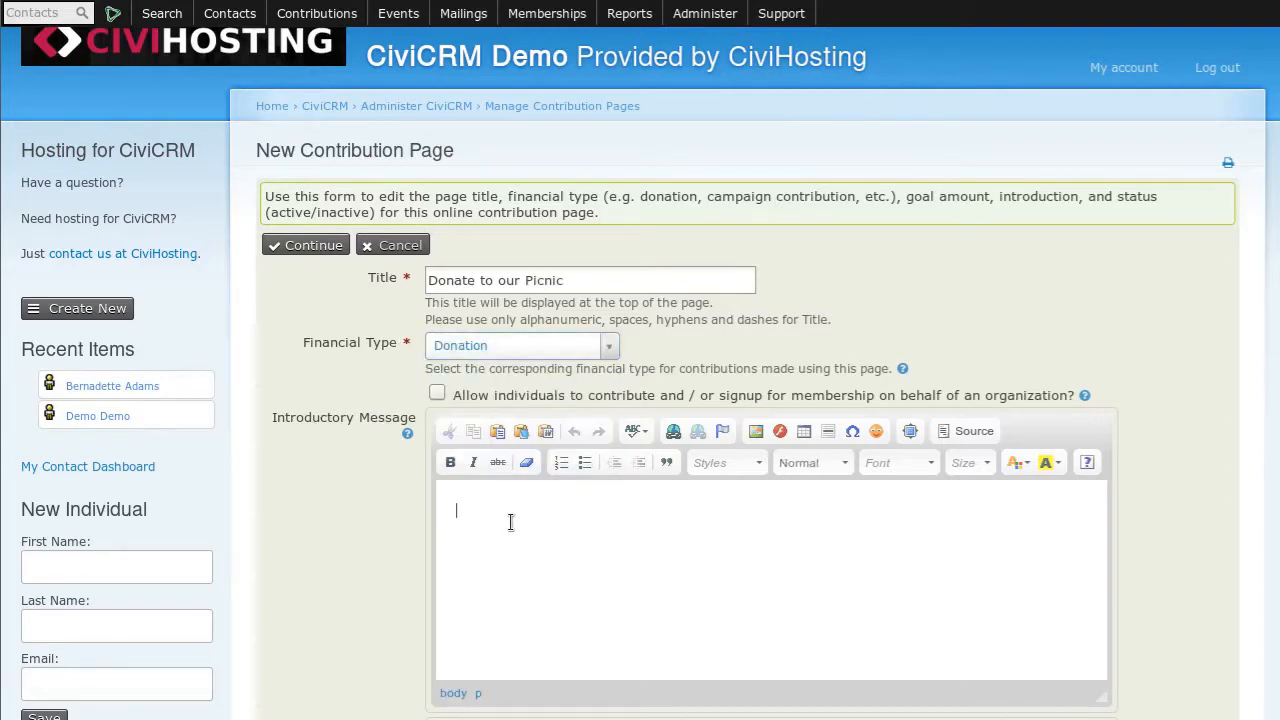
scroll("down", 3)
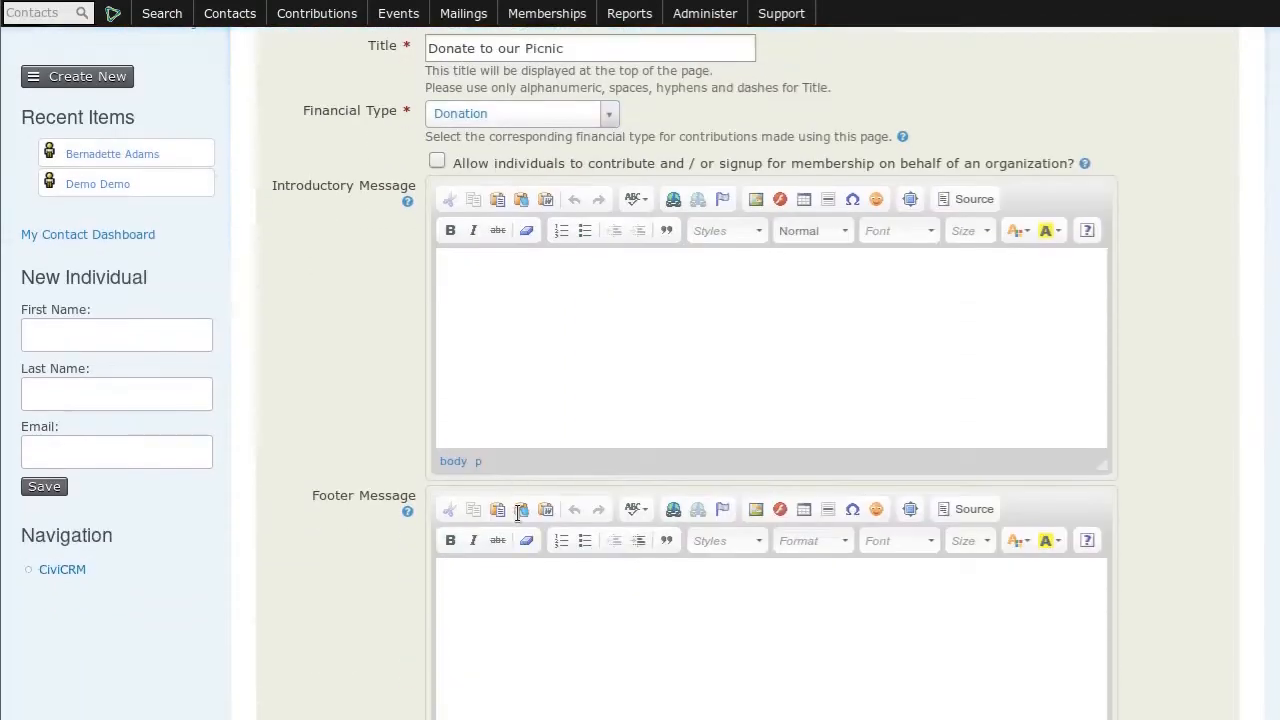
scroll("down", 3)
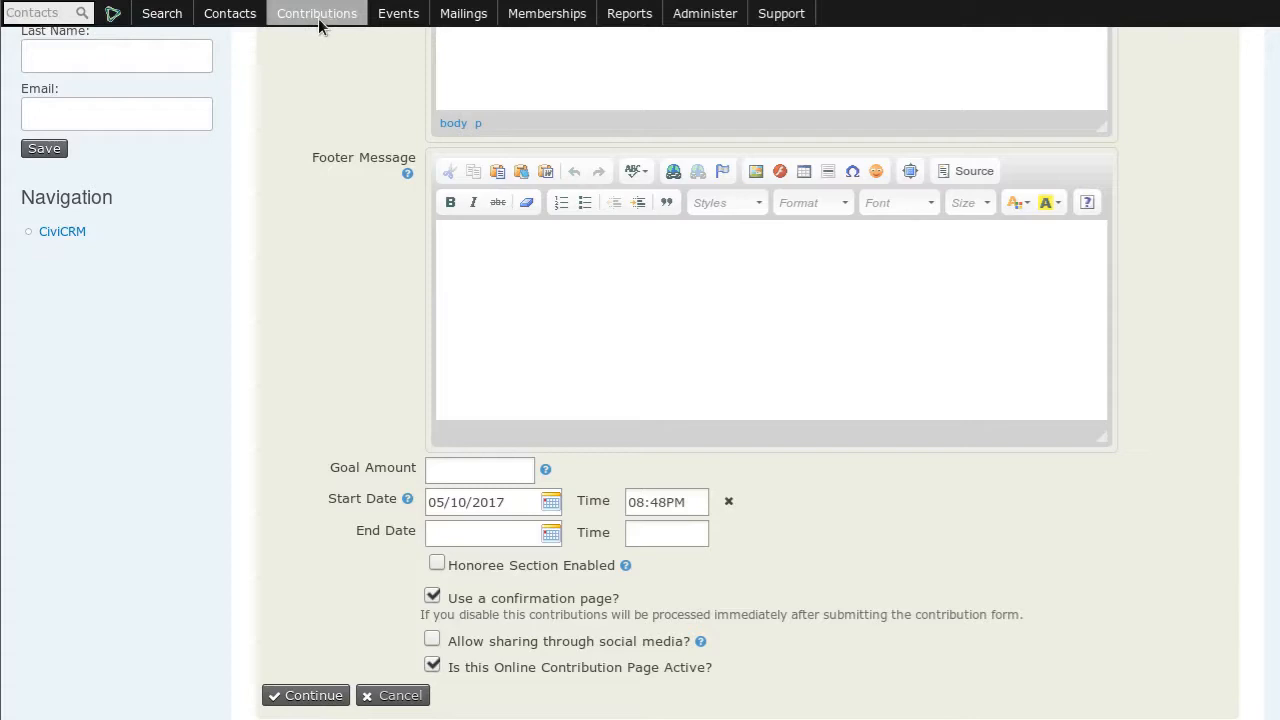
Leave the unsaved contribution page via the Mailings menu, confirming Leave Page.
left_click(464, 12)
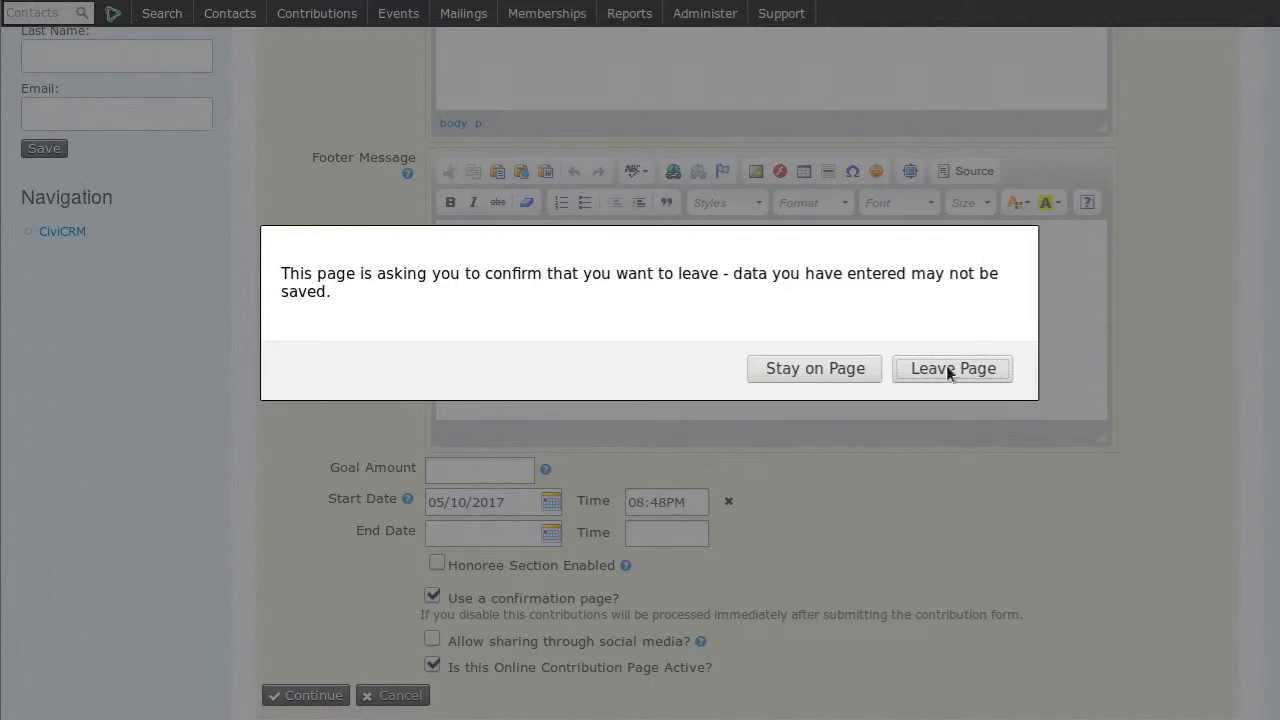
left_click(814, 368)
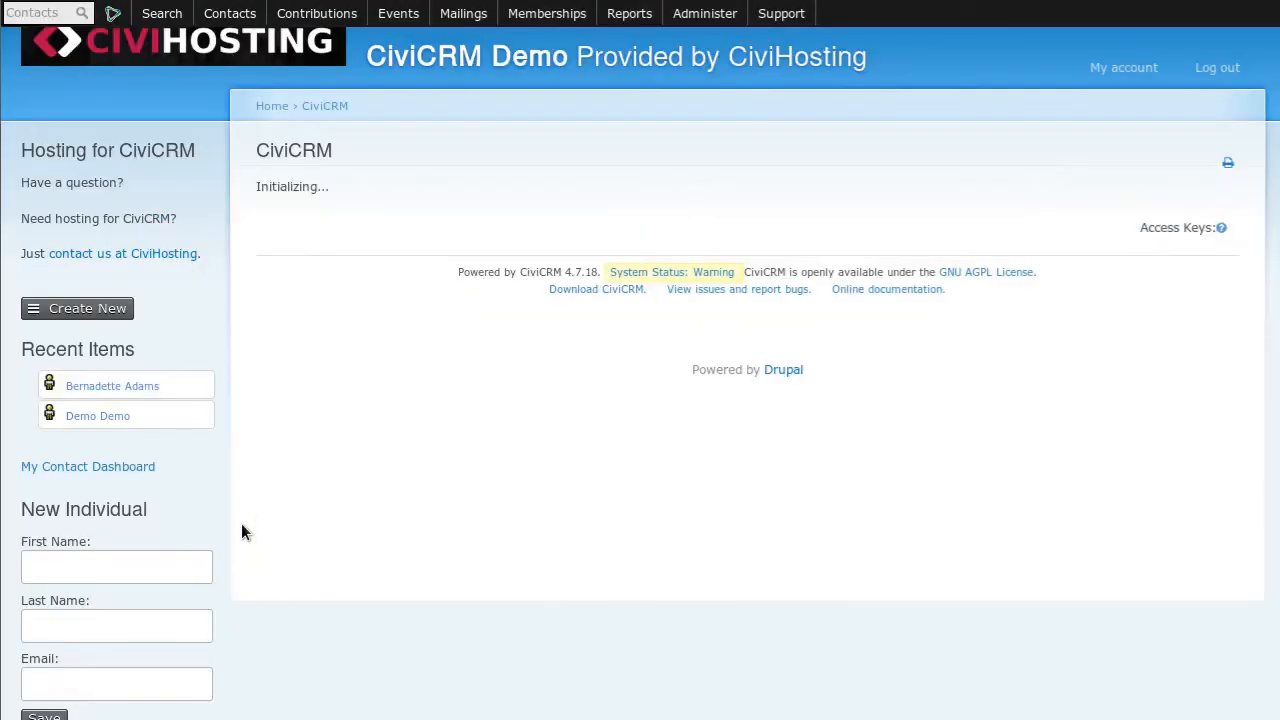
mouse_move(230, 528)
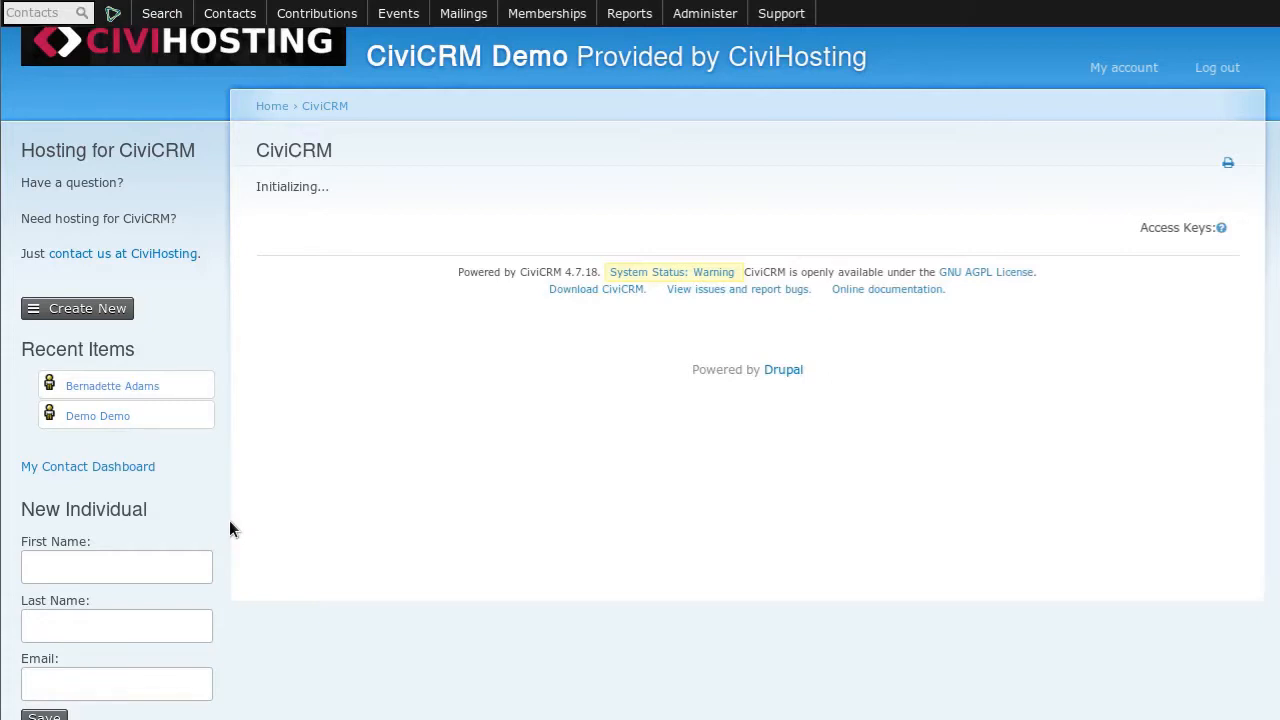
left_click(464, 12)
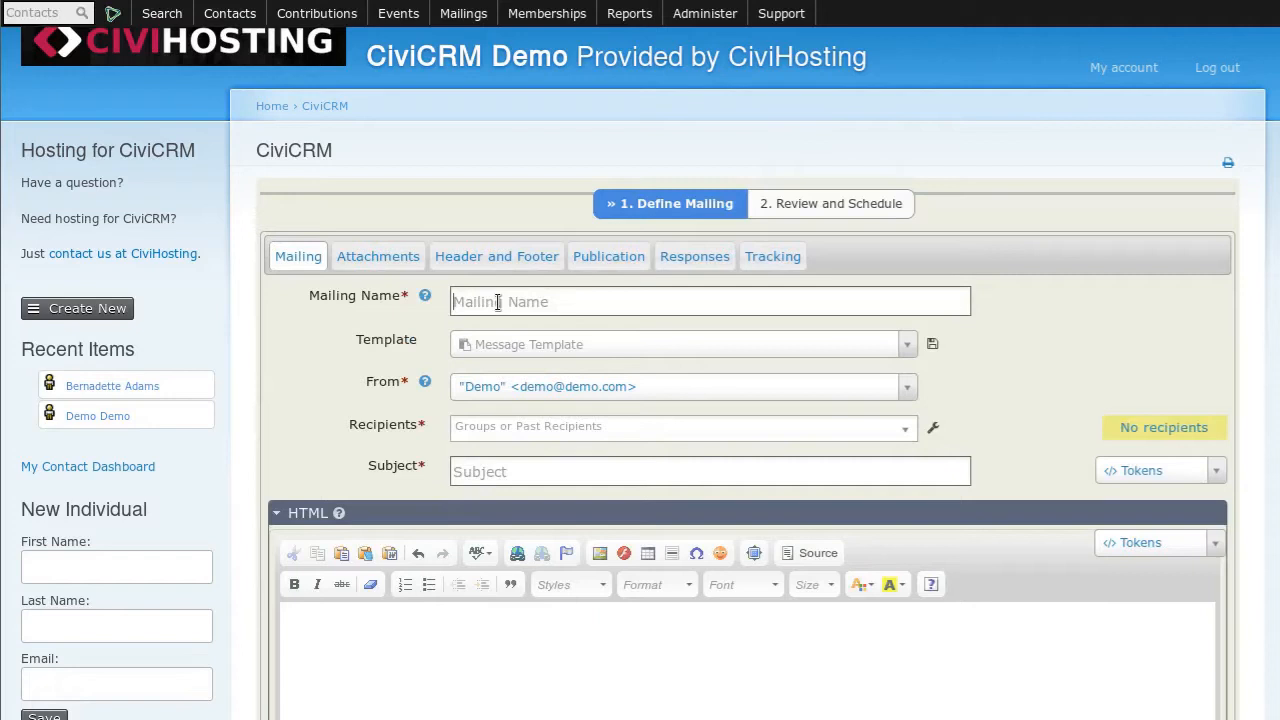
Name the mailing Picnic Mailer, include group Summer Program Volunteers, subject Picnic.
type("Picnic Mailer")
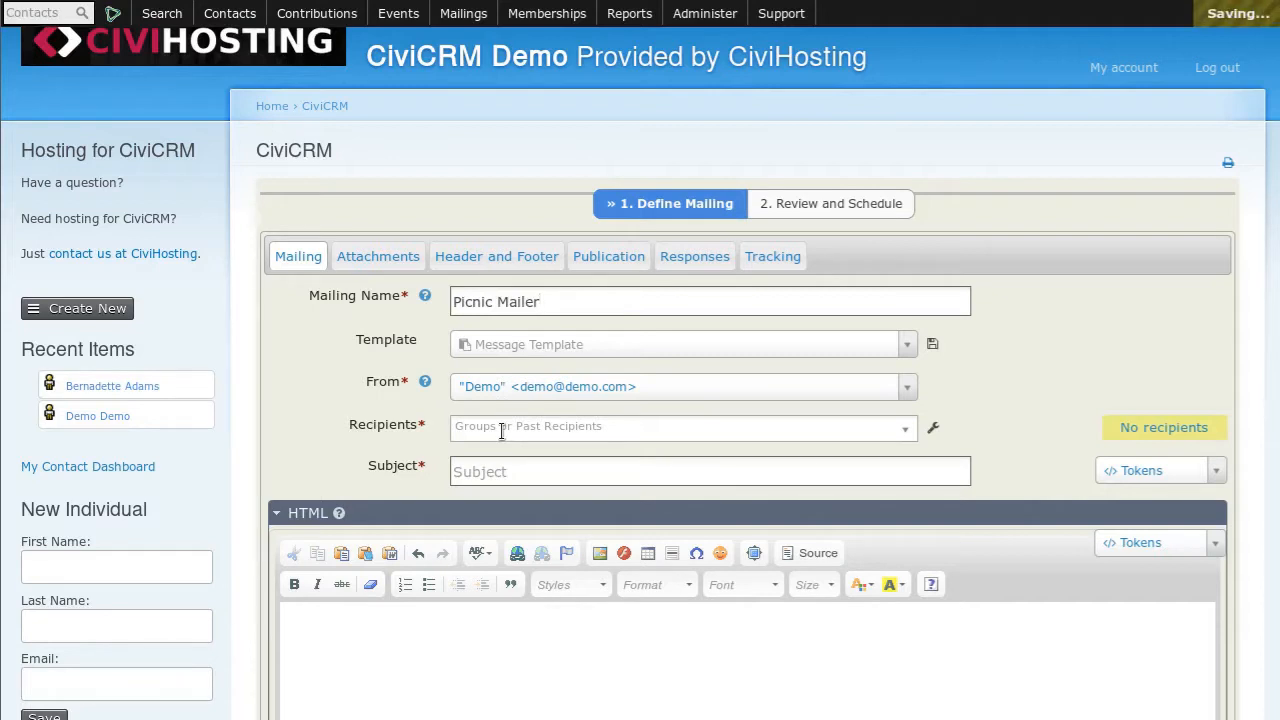
left_click(684, 428)
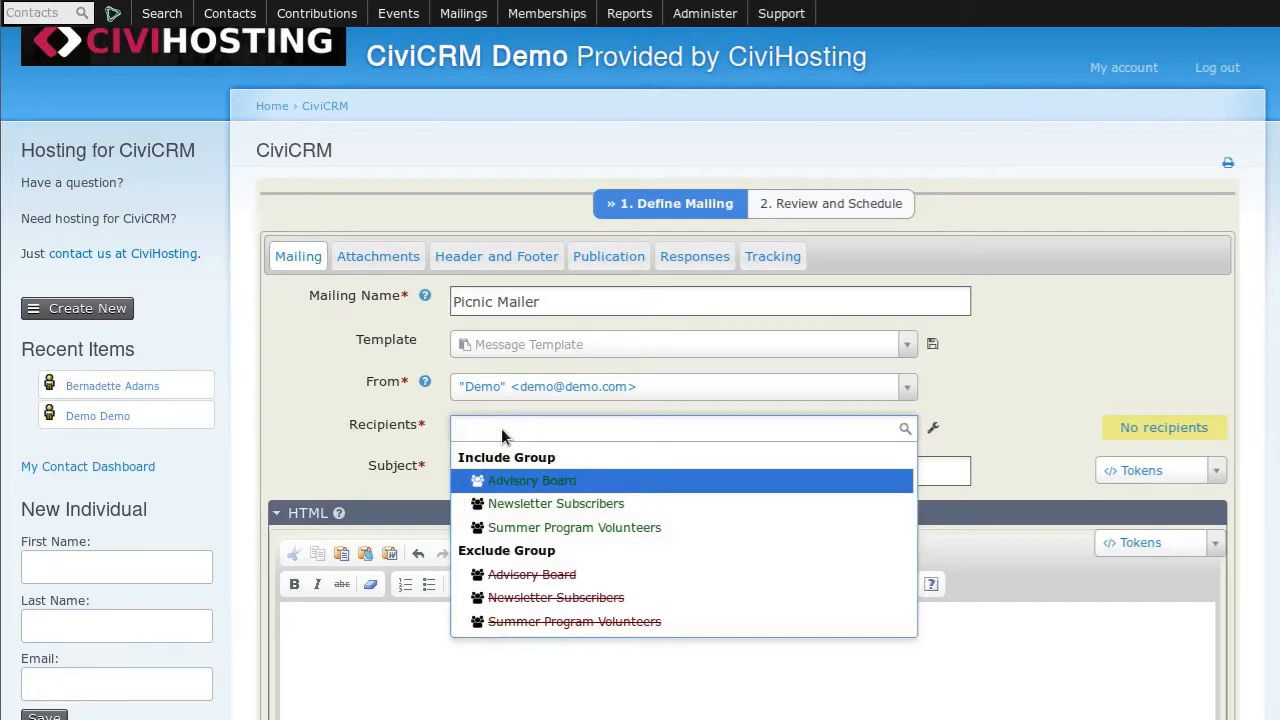
mouse_move(574, 528)
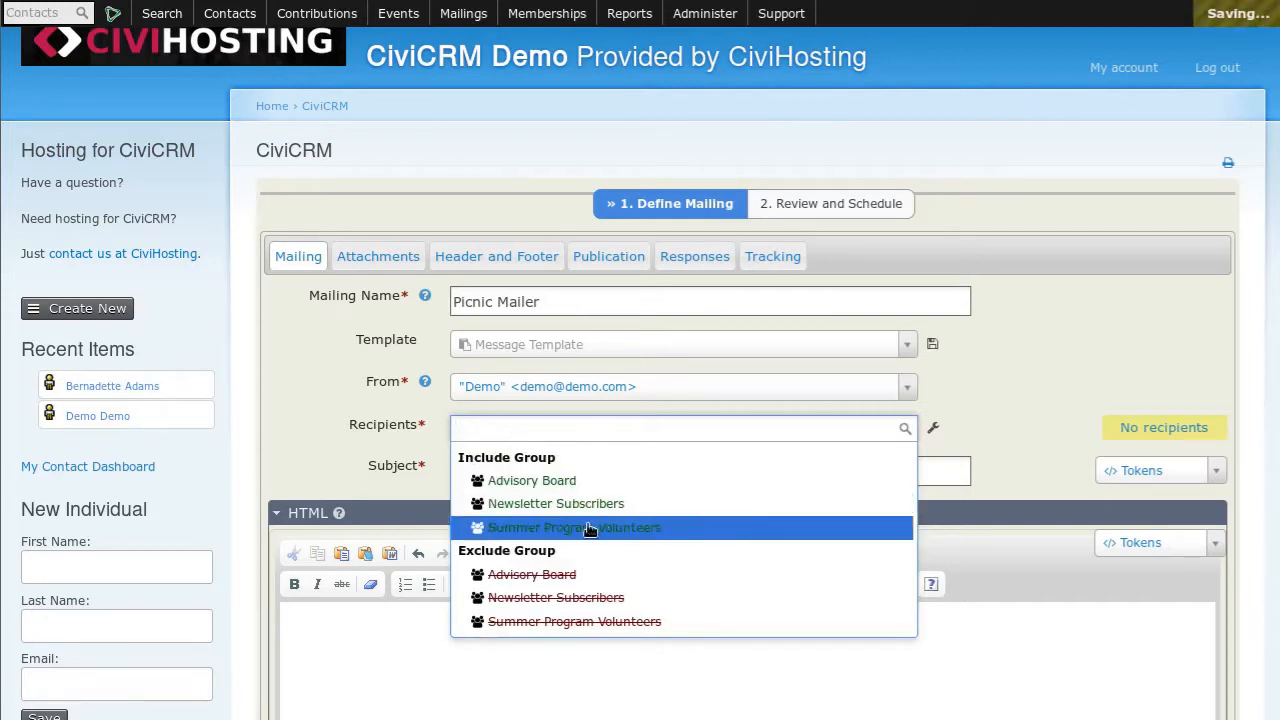
left_click(574, 528)
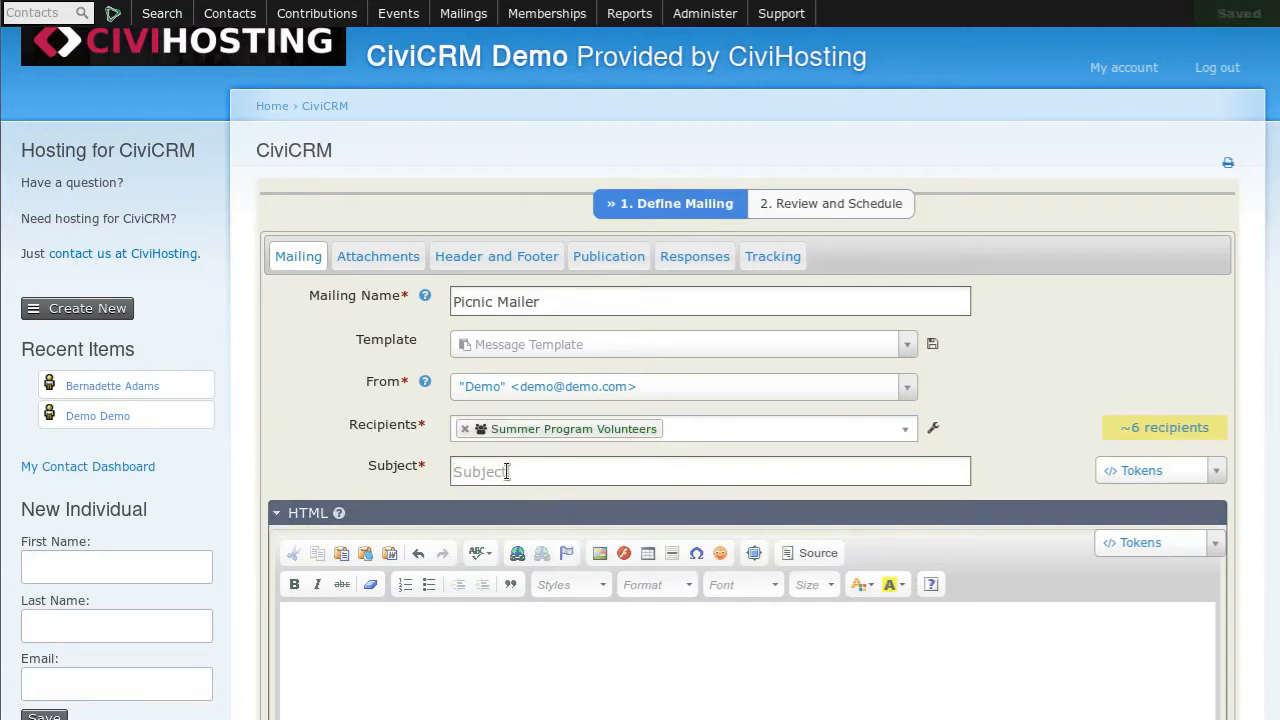
type("Picnic")
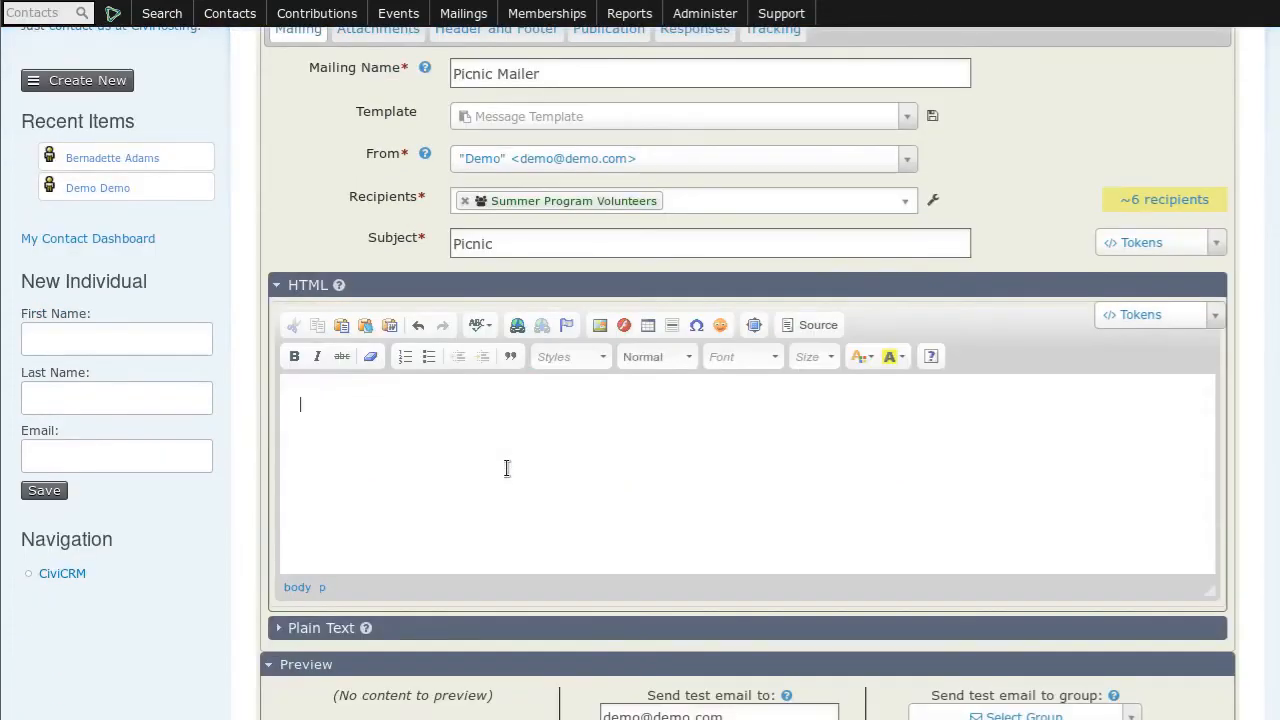
scroll("down", 3)
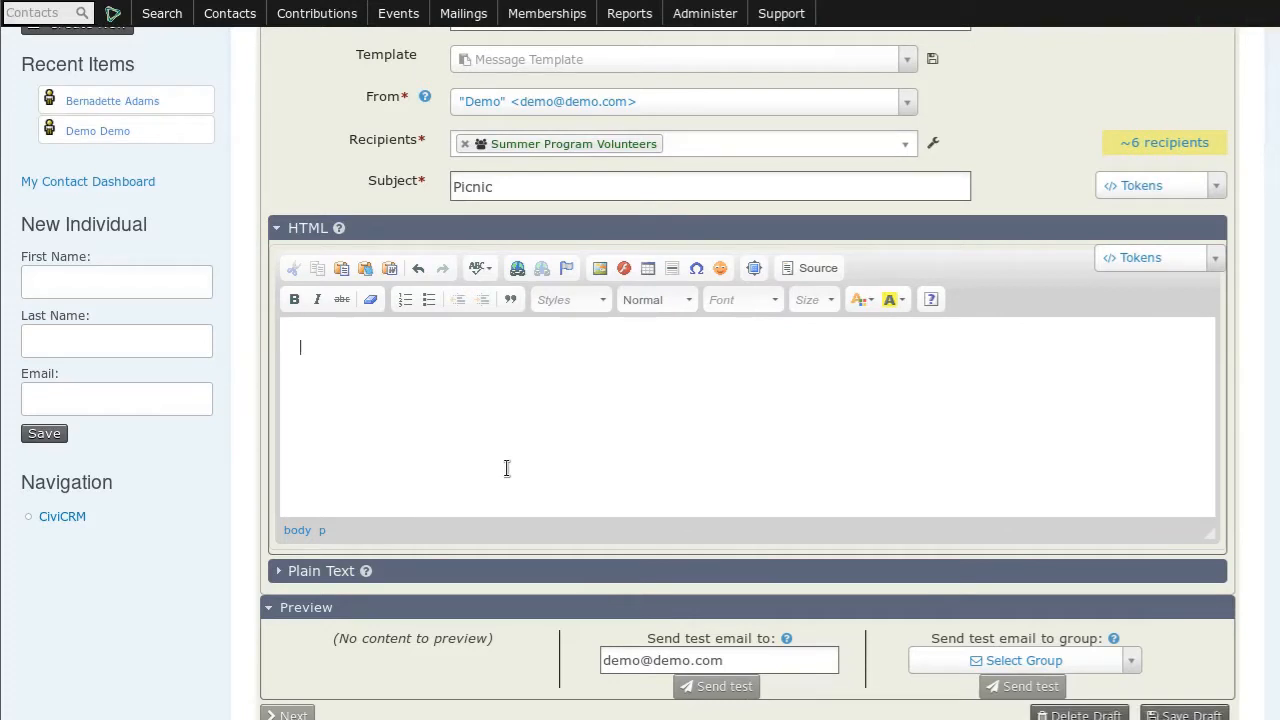
scroll("up", 3)
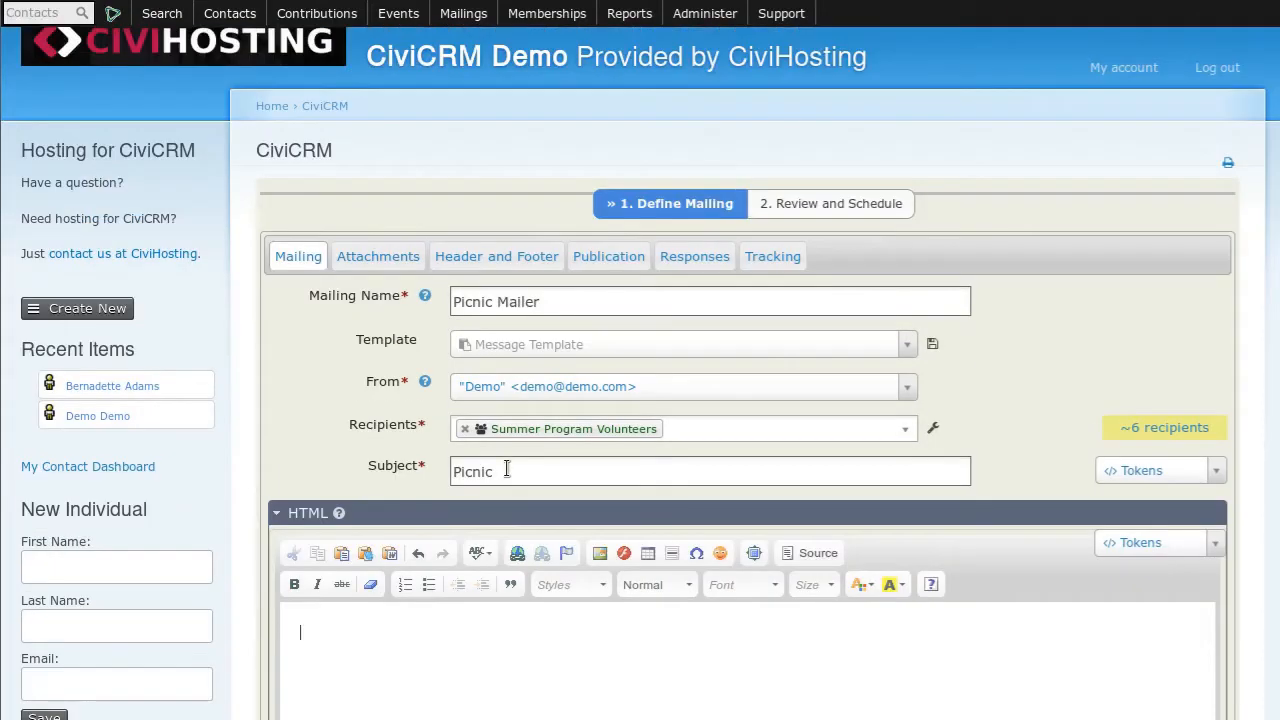